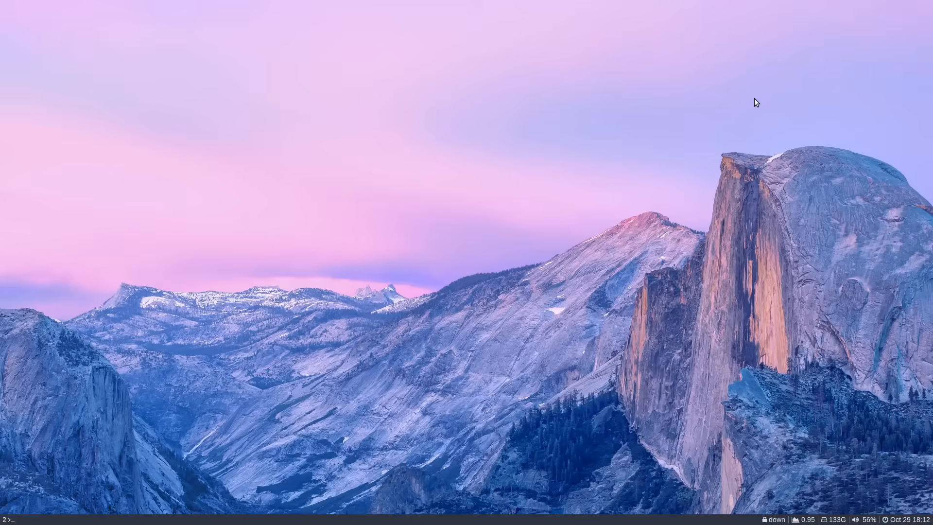
mouse_move(398, 150)
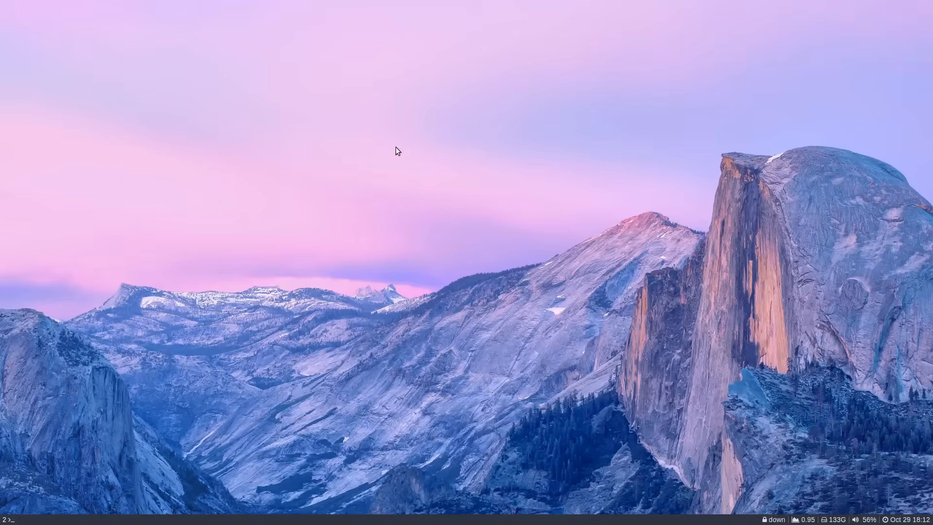
mouse_move(353, 152)
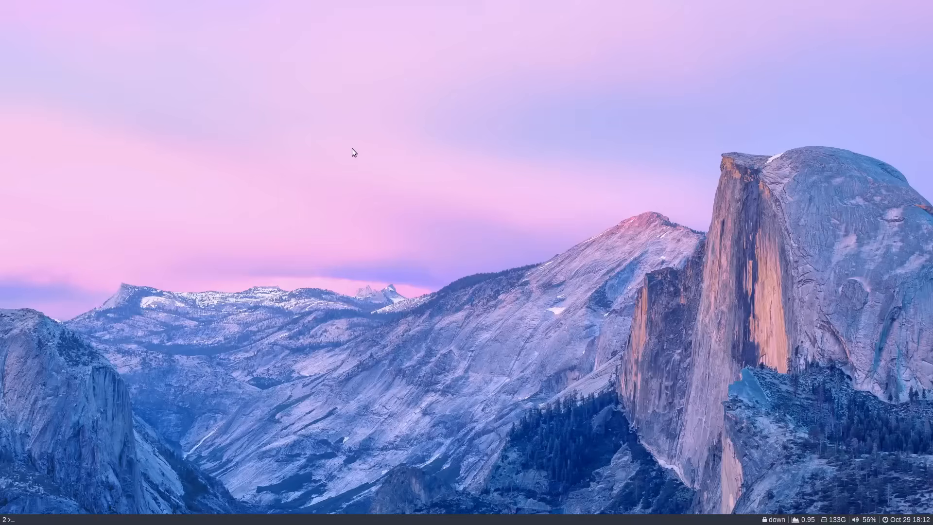
mouse_move(343, 155)
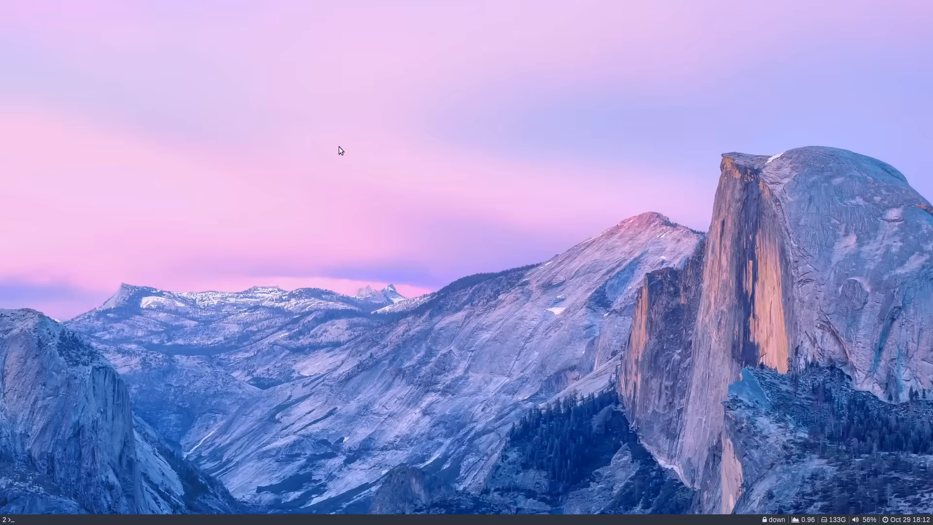
mouse_move(308, 142)
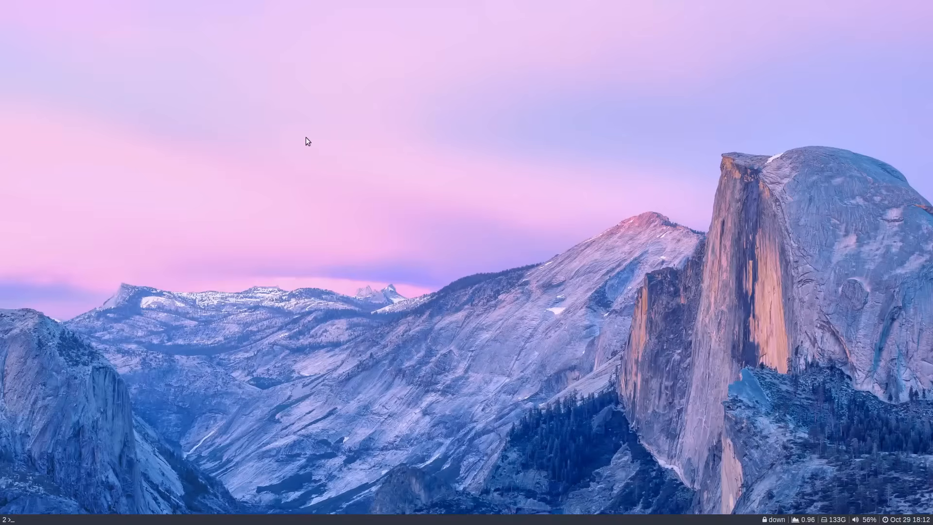
mouse_move(298, 138)
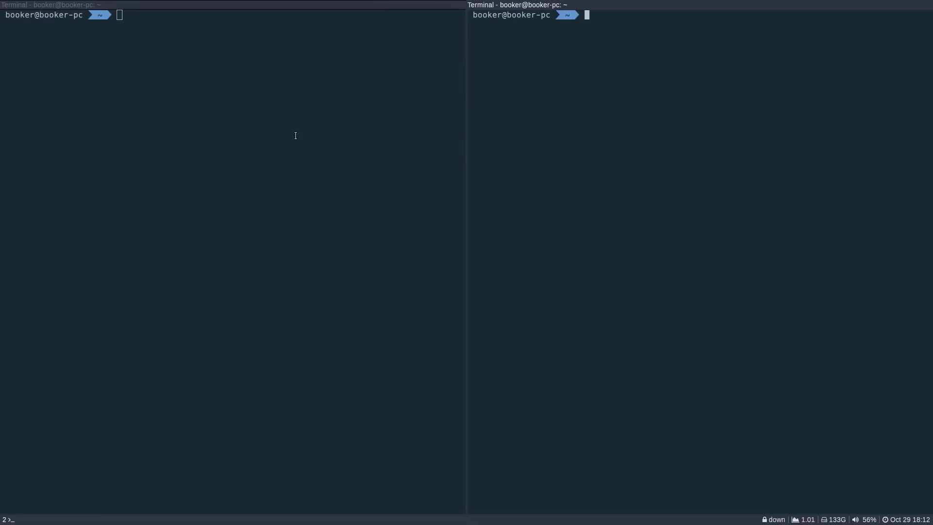
Type the 'window 3' and 'window 4' labels into the terminals, then begin typing 'fre'.
type("window 2")
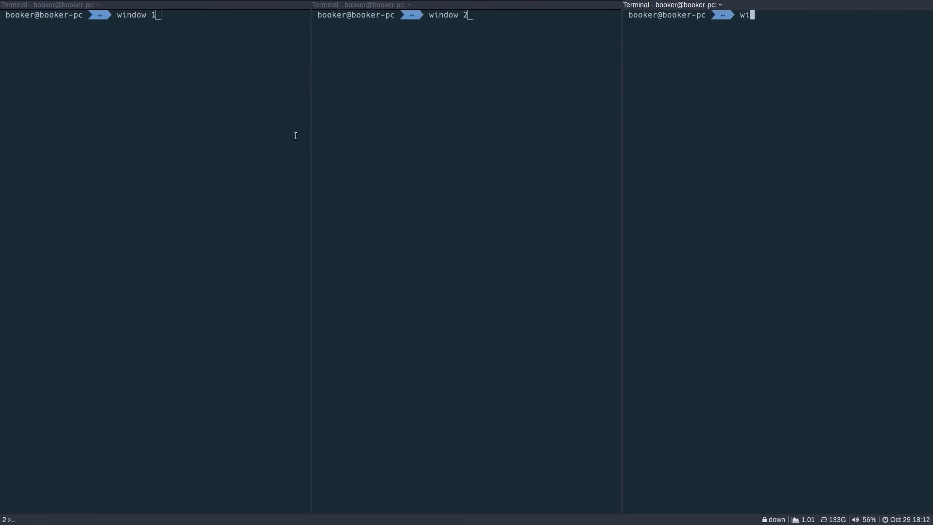
type("ndow 3")
type("win")
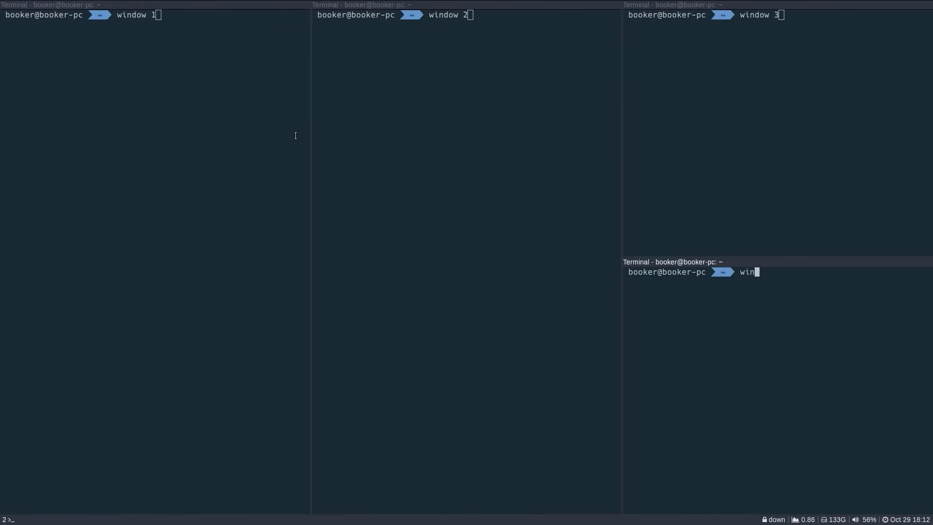
type("dow 4")
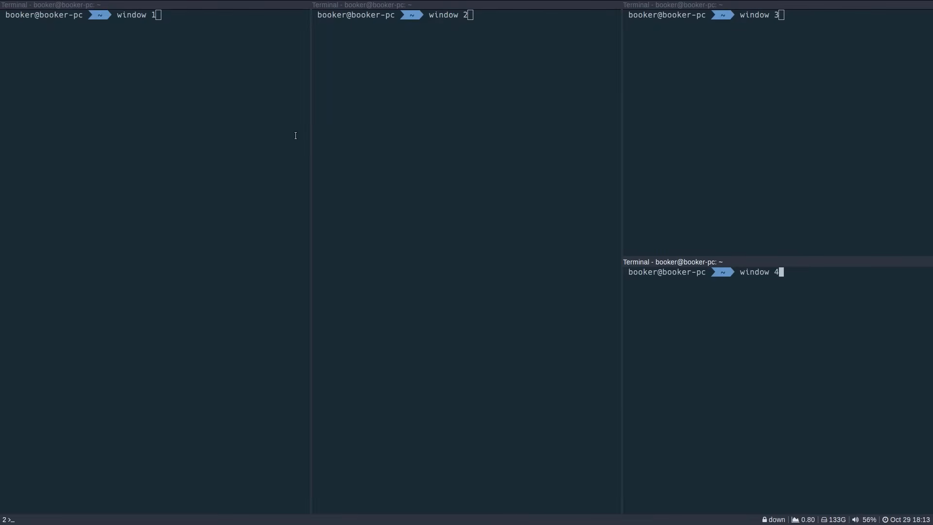
mouse_move(694, 270)
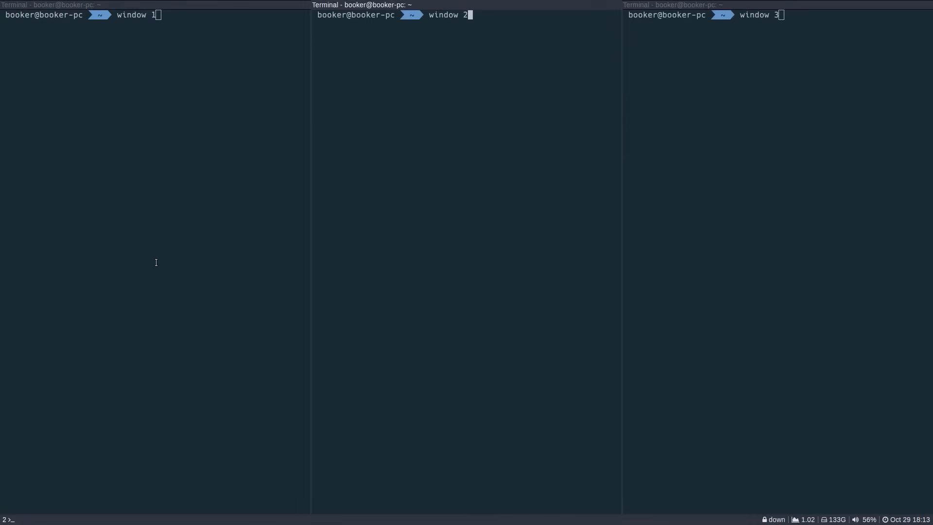
type("fre")
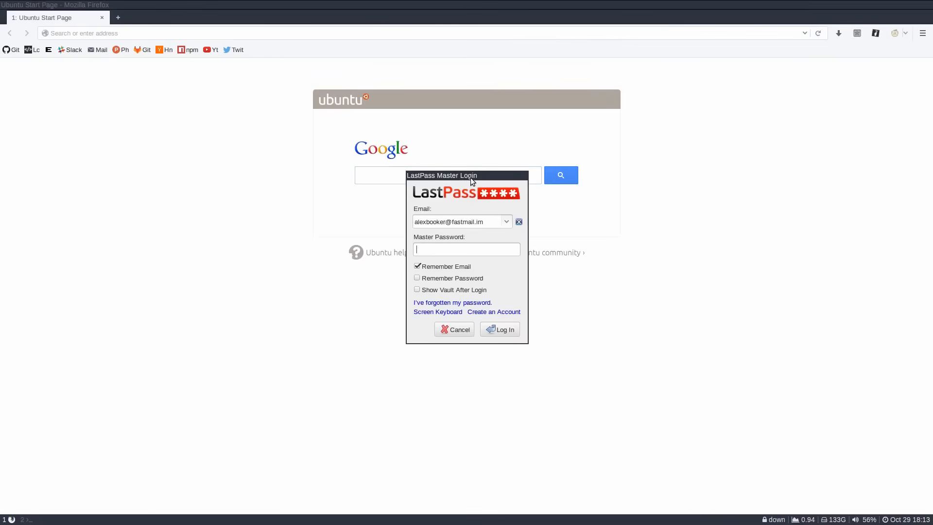
Mod-drag the LastPass Master Login window across the Firefox page several times to reposition it.
left_click_drag(442, 175, 490, 126)
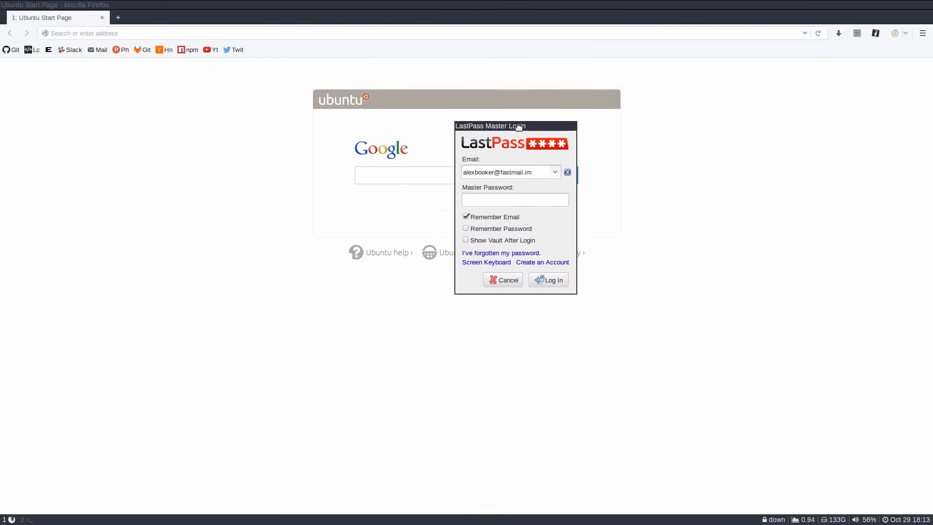
left_click_drag(490, 125, 388, 172)
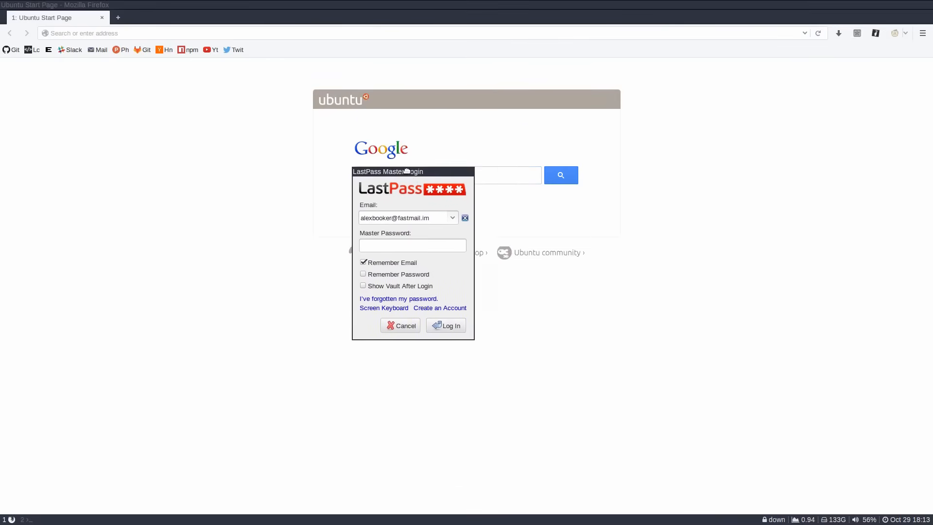
left_click_drag(388, 172, 378, 139)
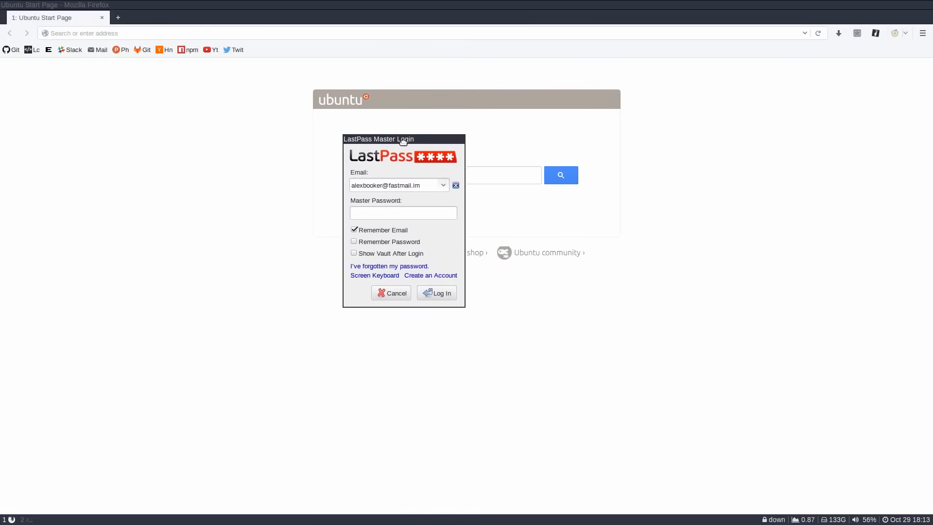
left_click_drag(378, 138, 201, 155)
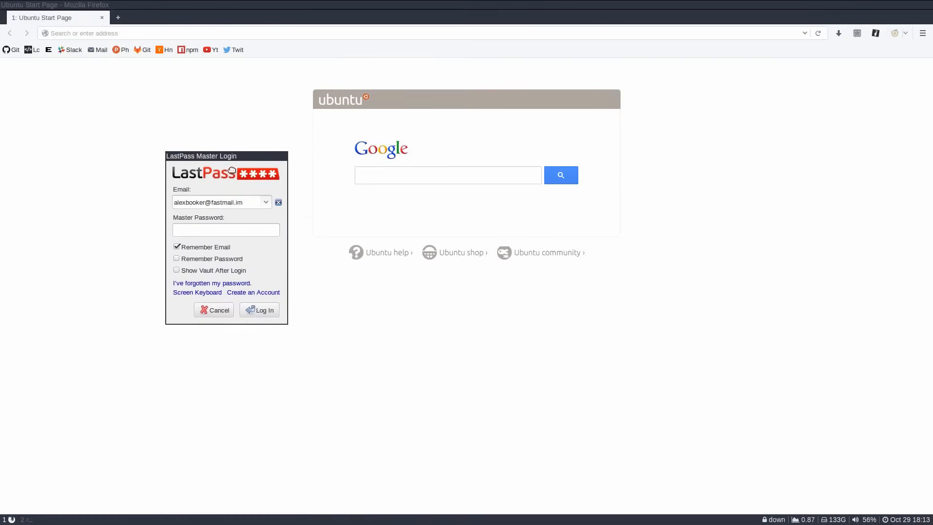
left_click_drag(202, 156, 665, 98)
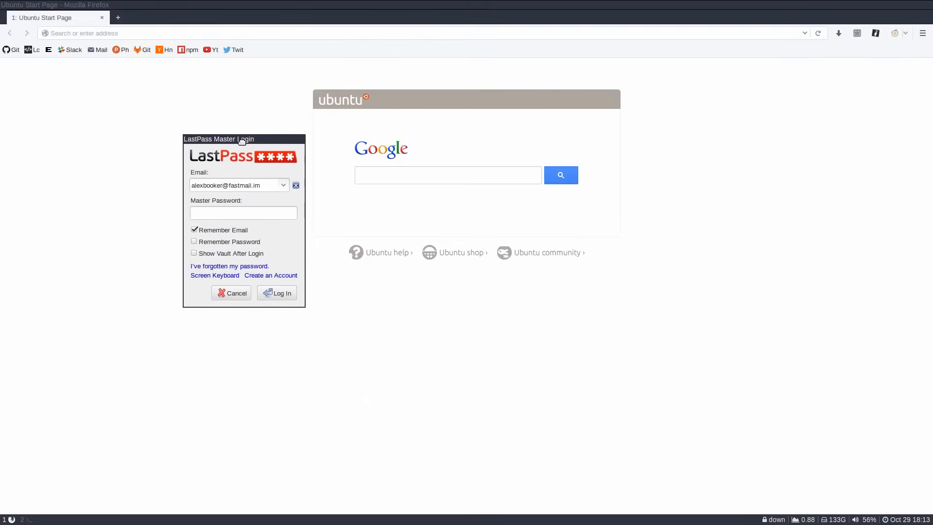
left_click_drag(219, 138, 591, 109)
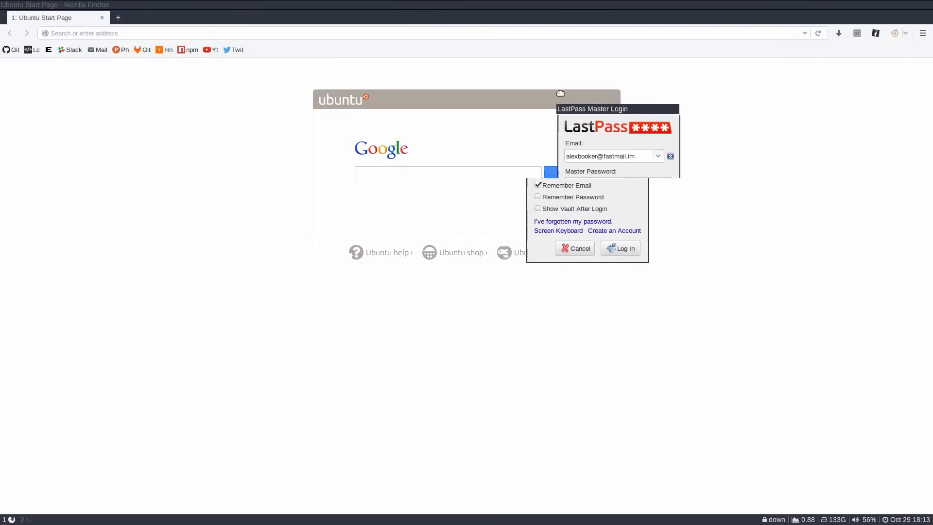
left_click_drag(592, 109, 383, 103)
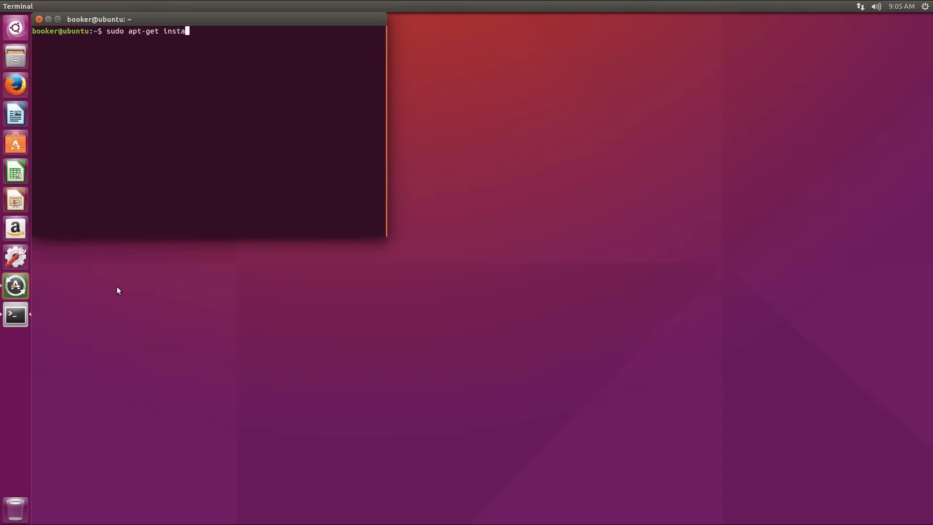
Run sudo apt-get install i3, submit the password, and confirm installing the listed packages.
key("Return")
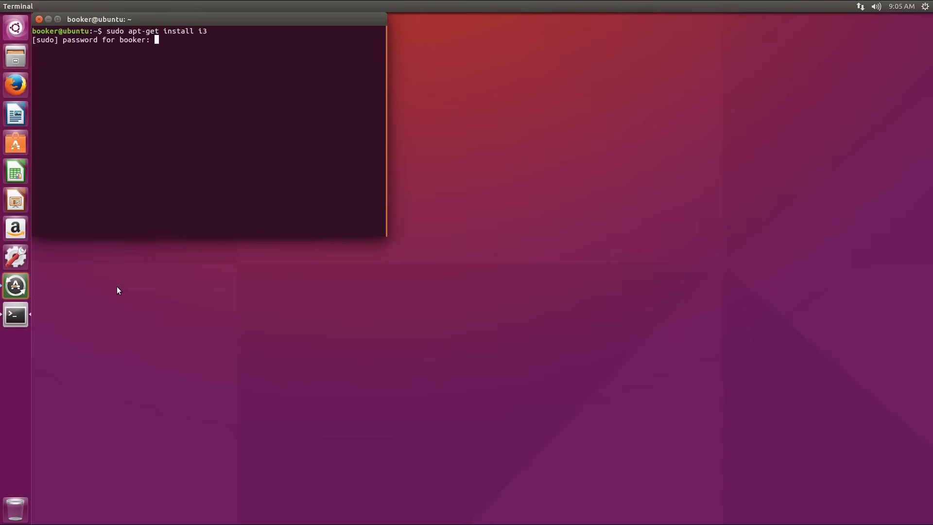
key("Return")
type("y")
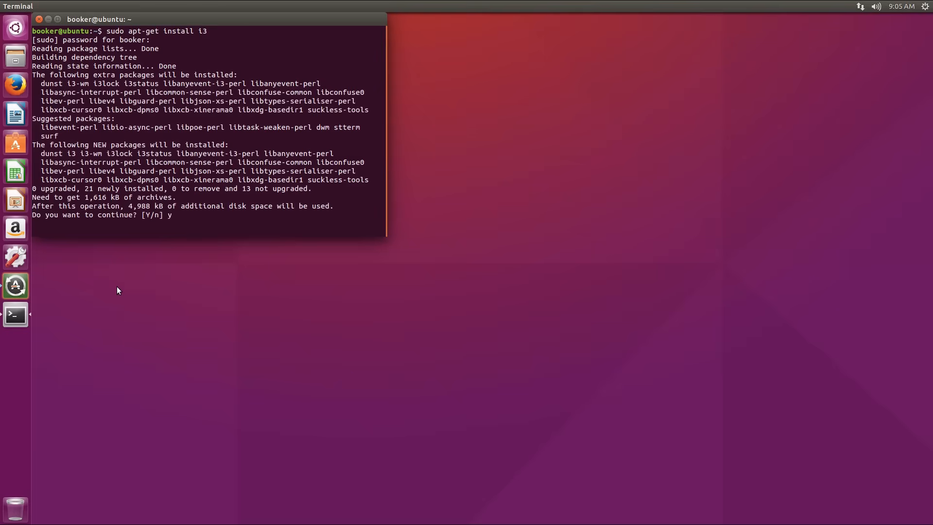
key("Return")
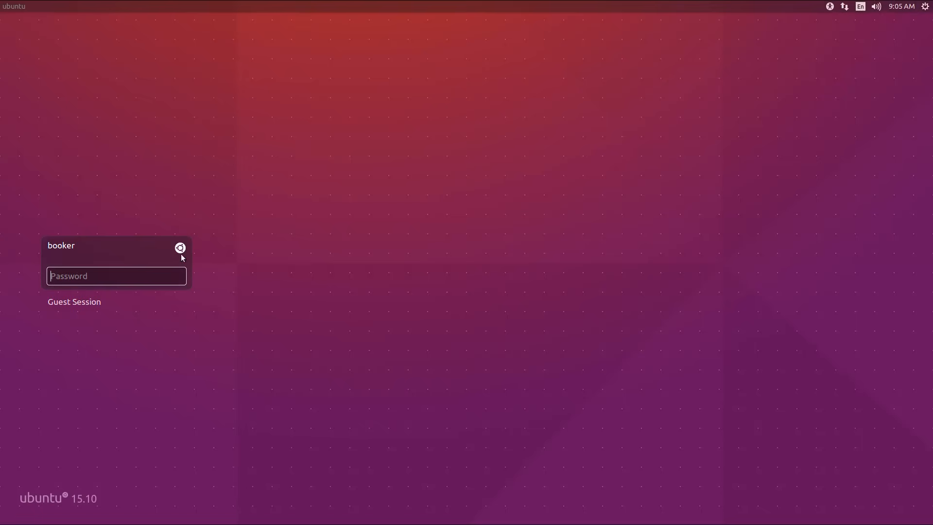
Log into an i3 session, generate a new config, and write it with Win as modifier.
left_click(181, 248)
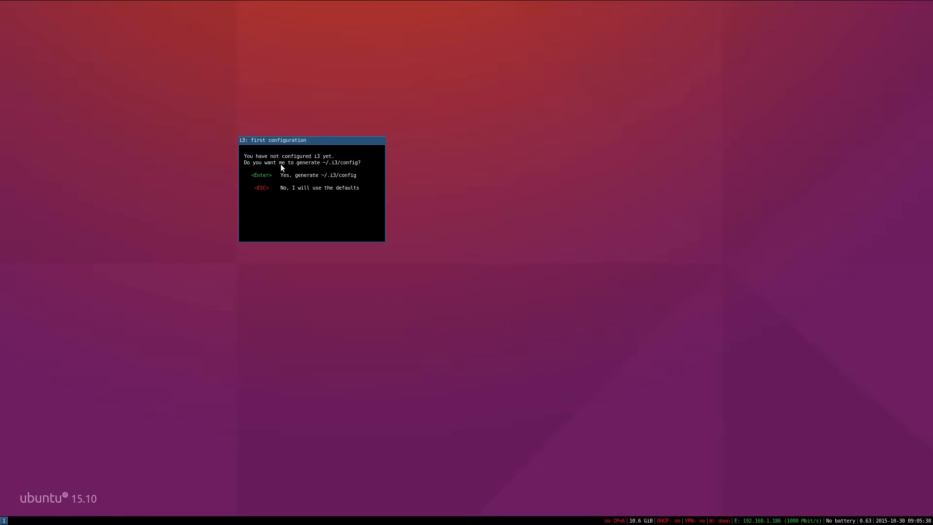
mouse_move(333, 189)
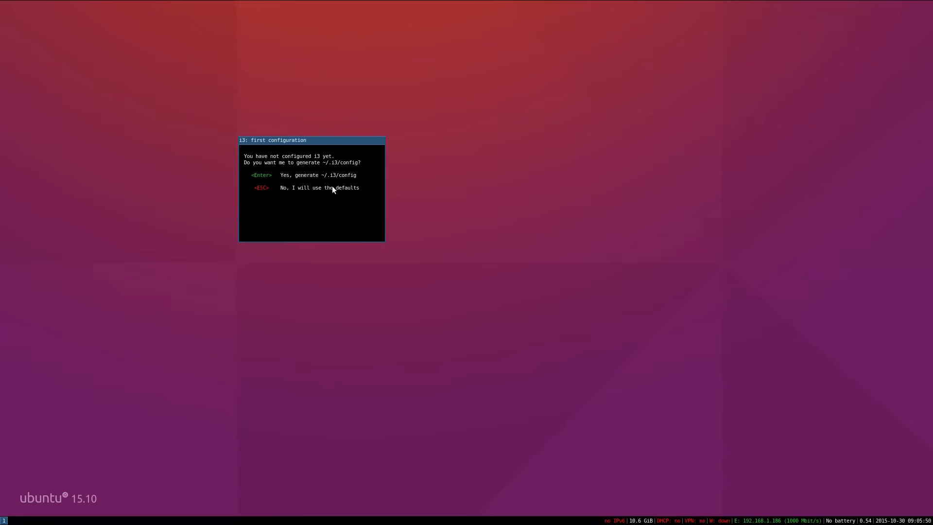
key("Return")
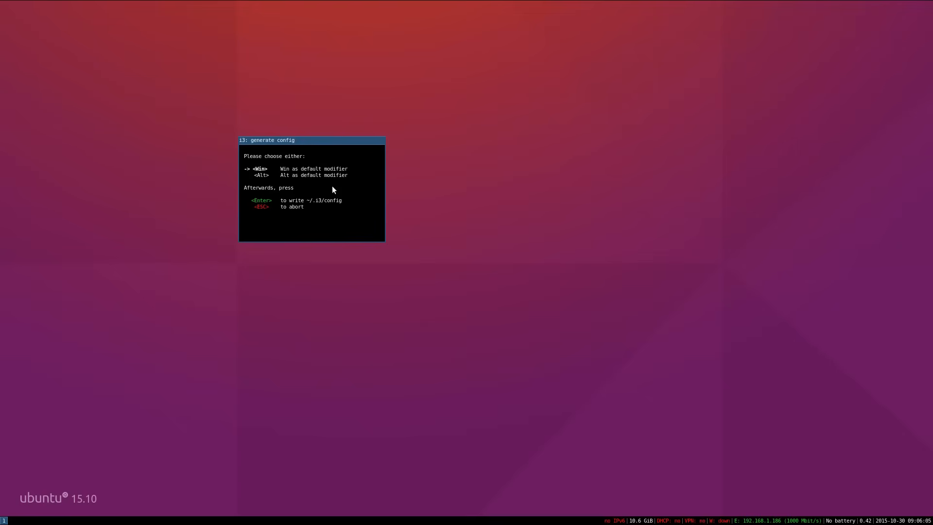
key("Return")
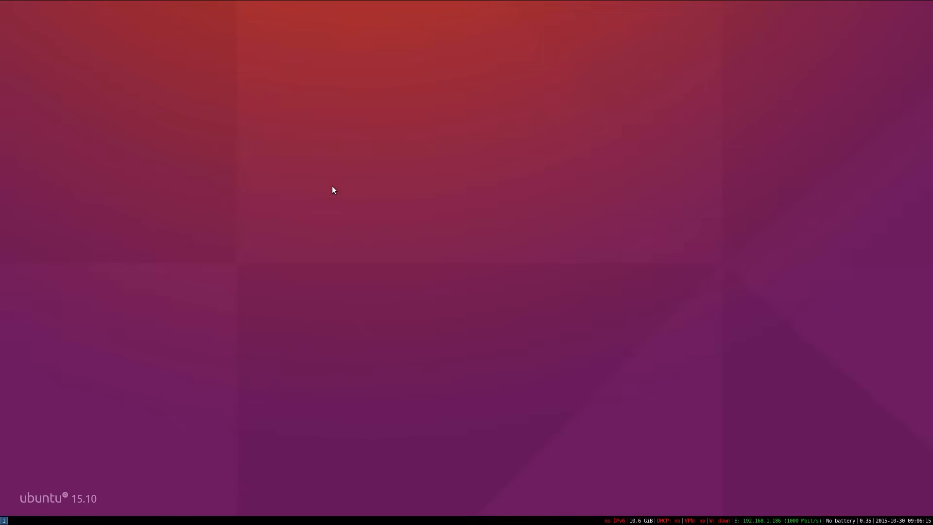
mouse_move(448, 141)
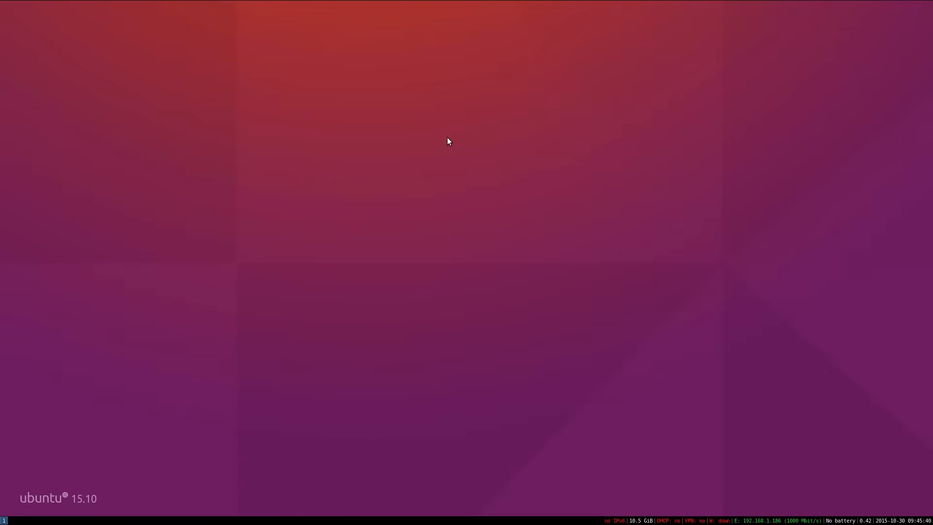
mouse_move(450, 147)
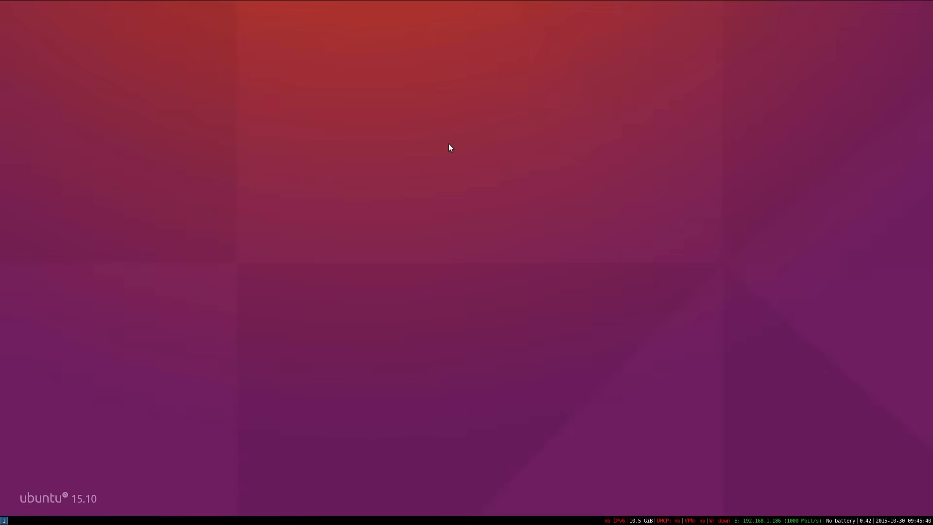
mouse_move(447, 156)
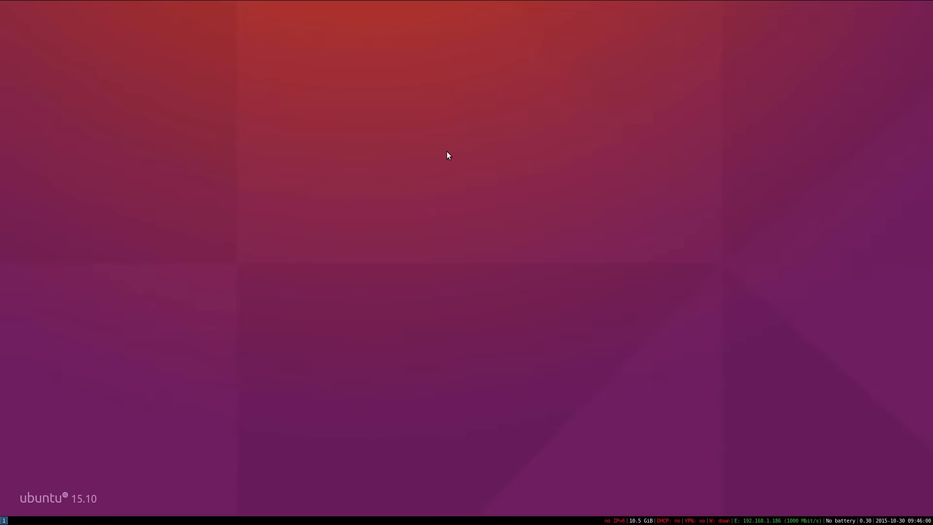
mouse_move(421, 162)
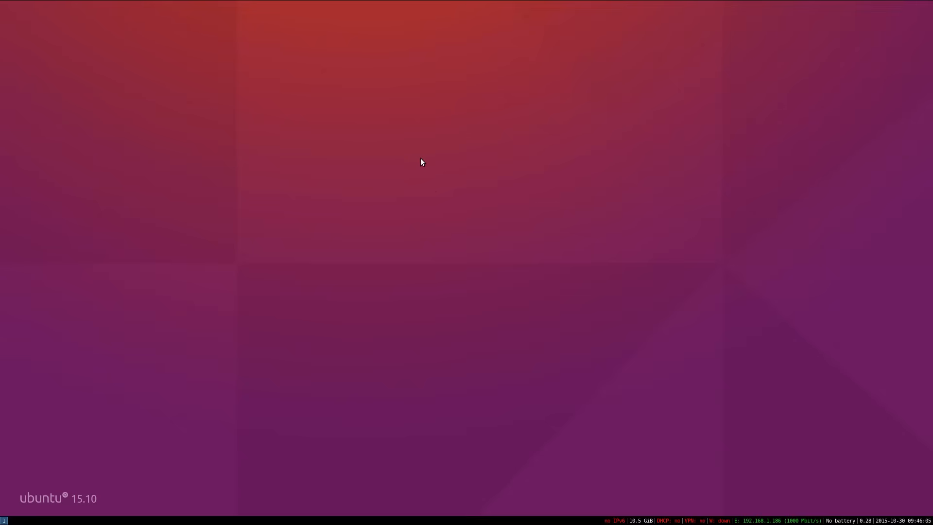
mouse_move(225, 206)
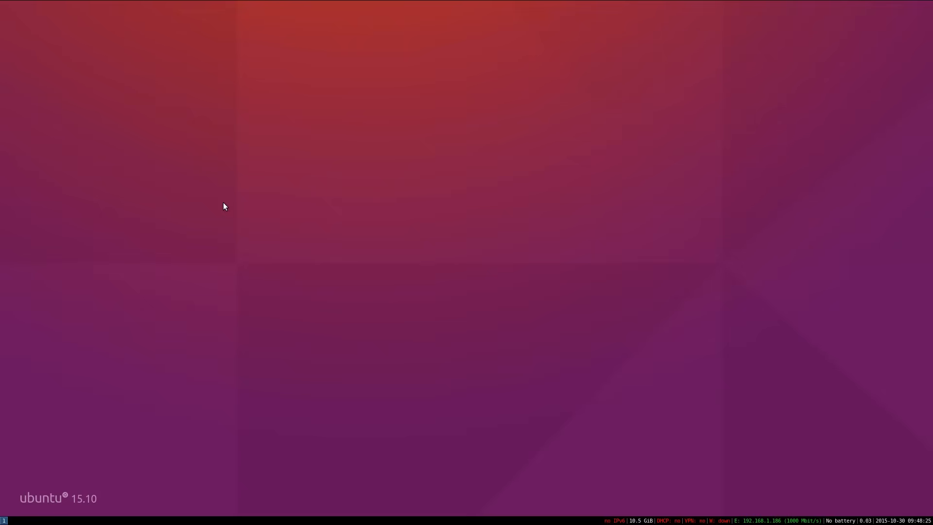
Open a new full-screen terminal with Mod+Enter.
key("Mod+Enter")
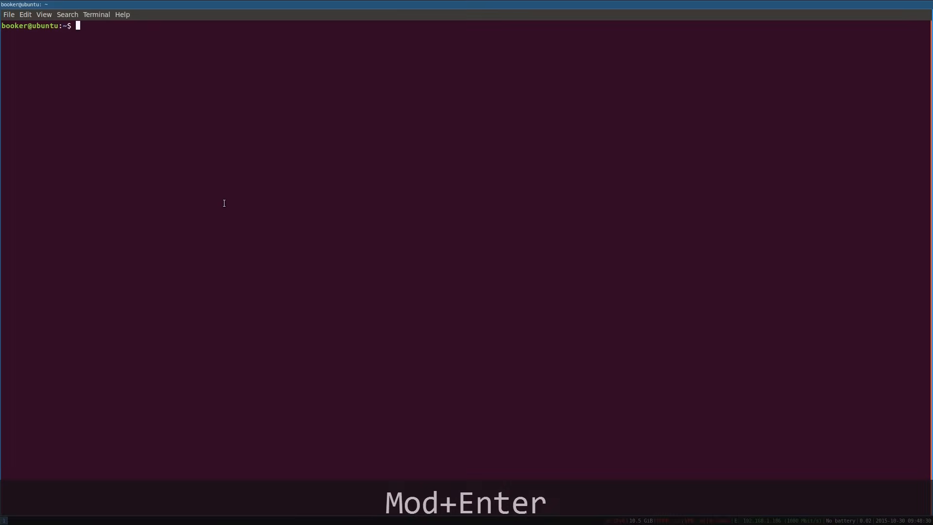
key("Return")
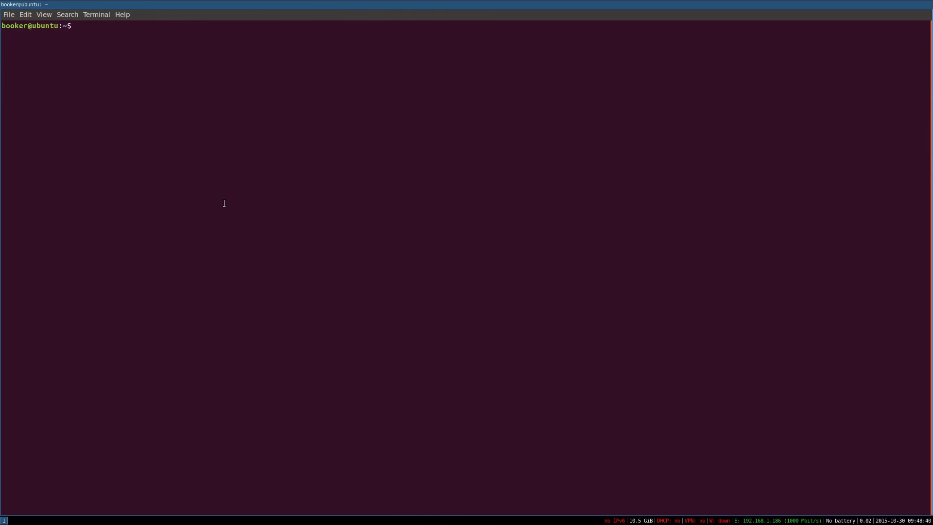
key("Mod+Shift+q")
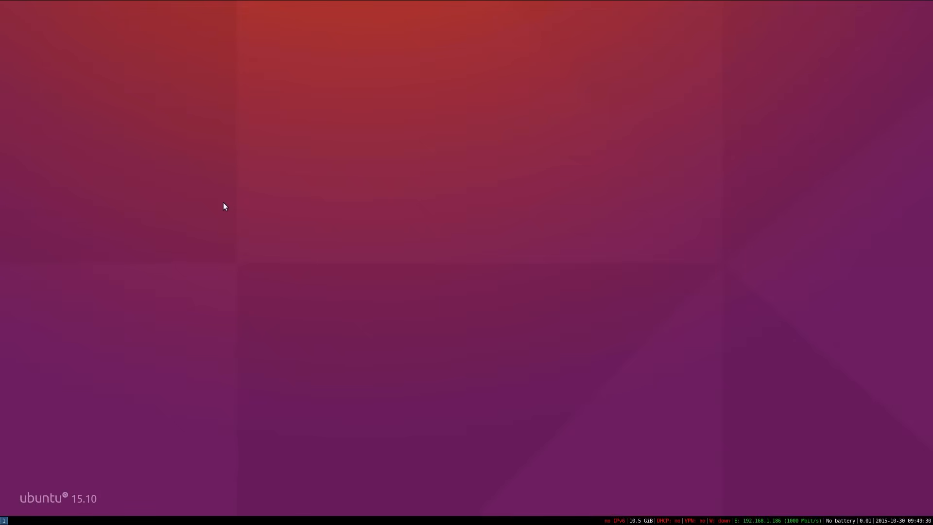
key("Mod+d")
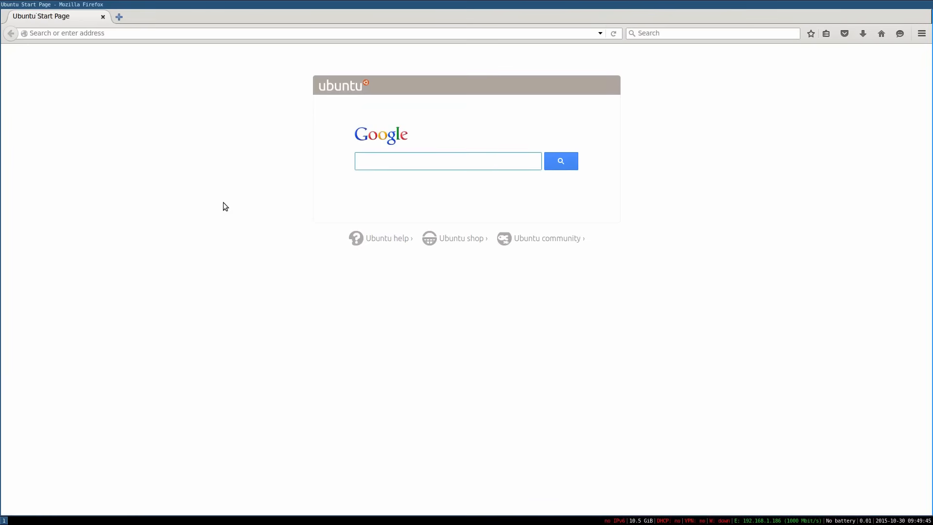
left_click(448, 161)
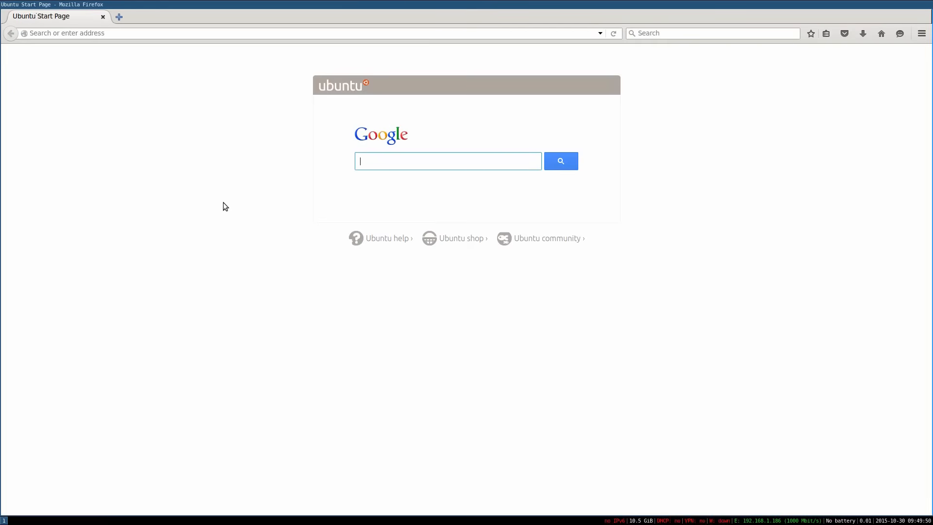
key("Mod+Shift+q")
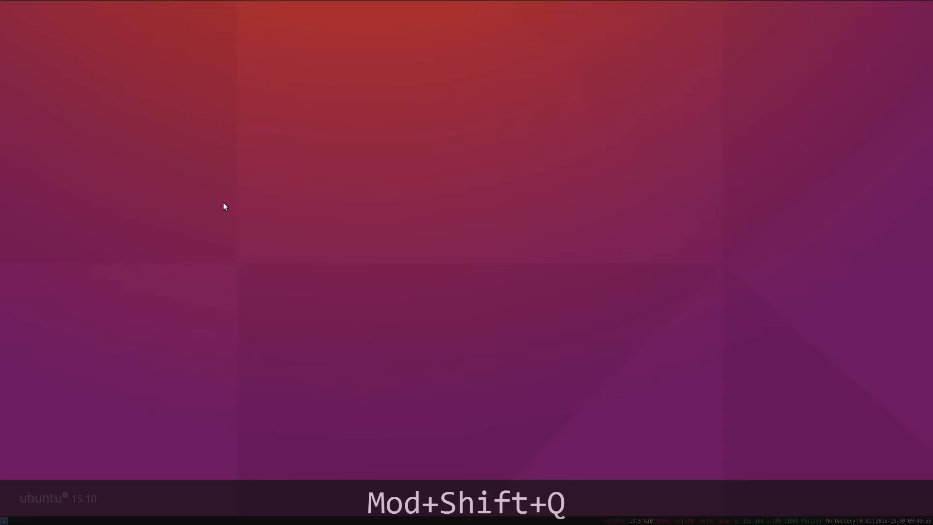
key("Mod+Shift+Q")
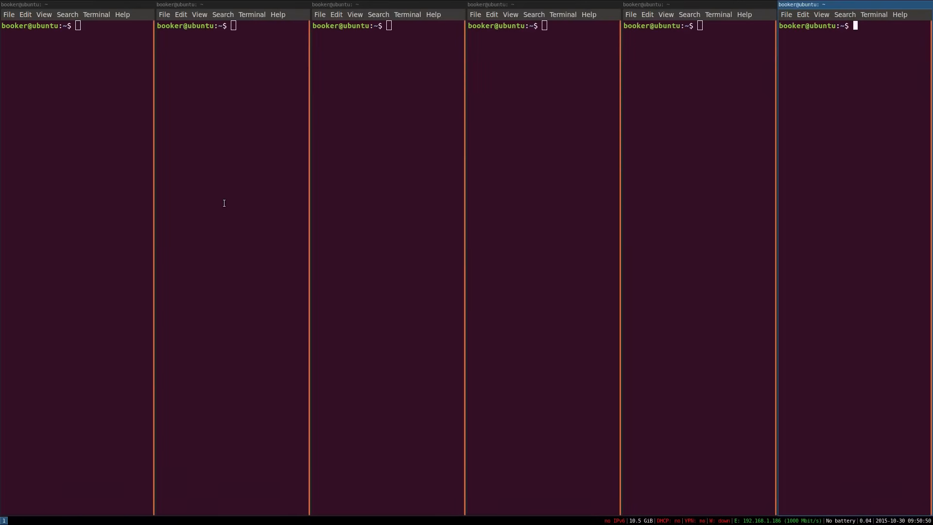
Close an extra terminal with Mod+Shift+q, then focus the top-right terminal.
key("Mod+Shift+q")
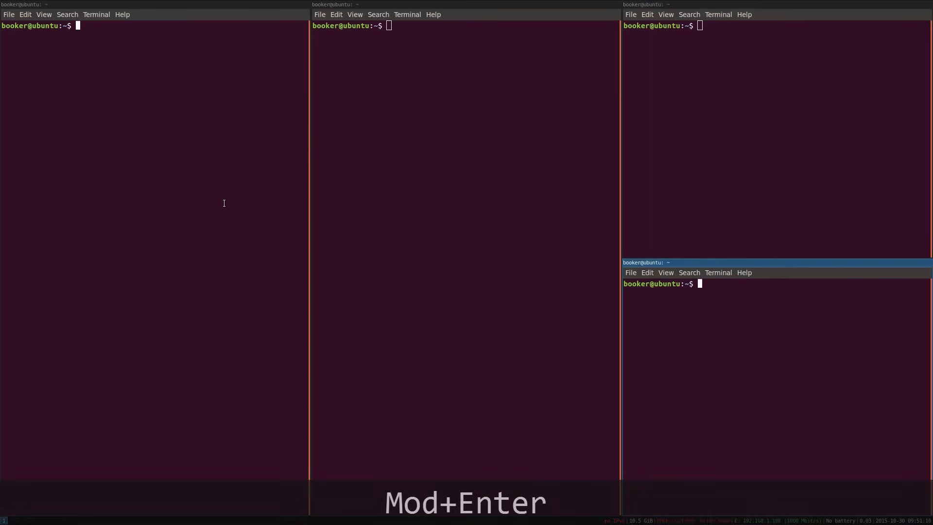
key("Return")
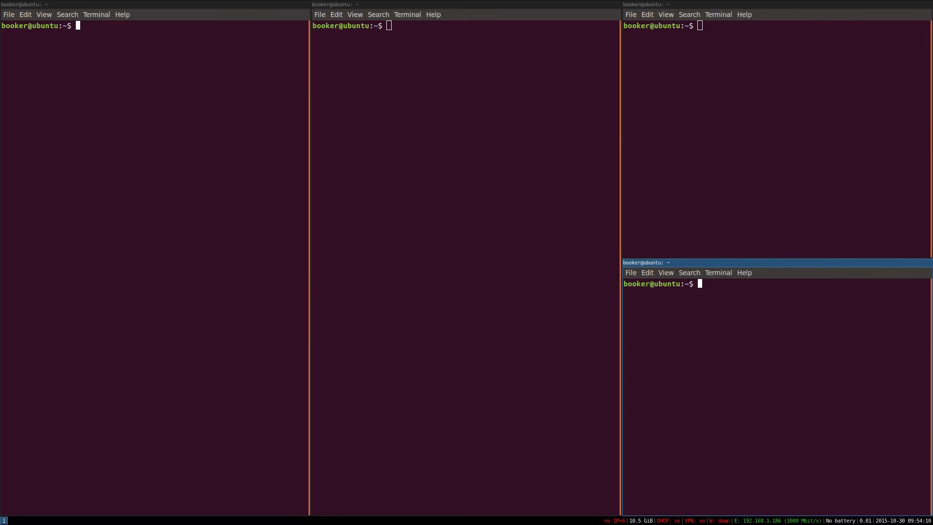
left_click(706, 148)
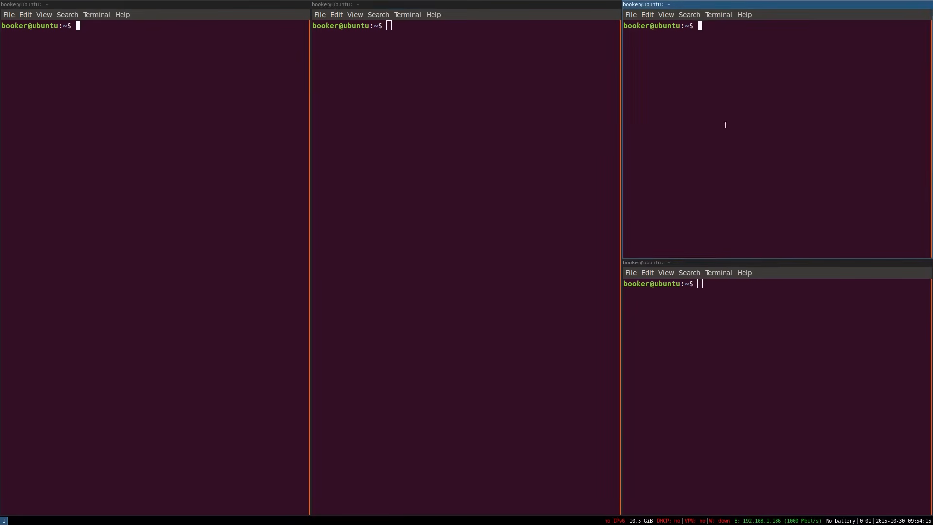
mouse_move(553, 214)
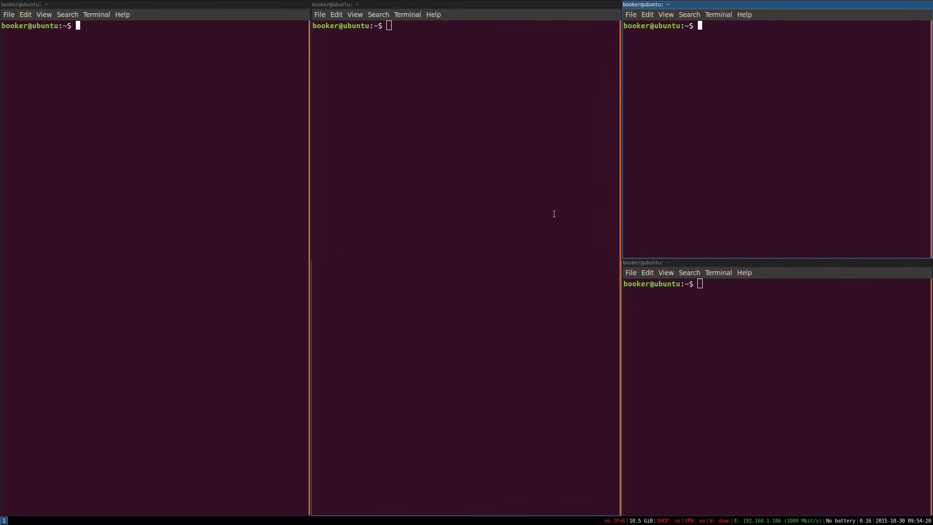
type("sdfsdf^C")
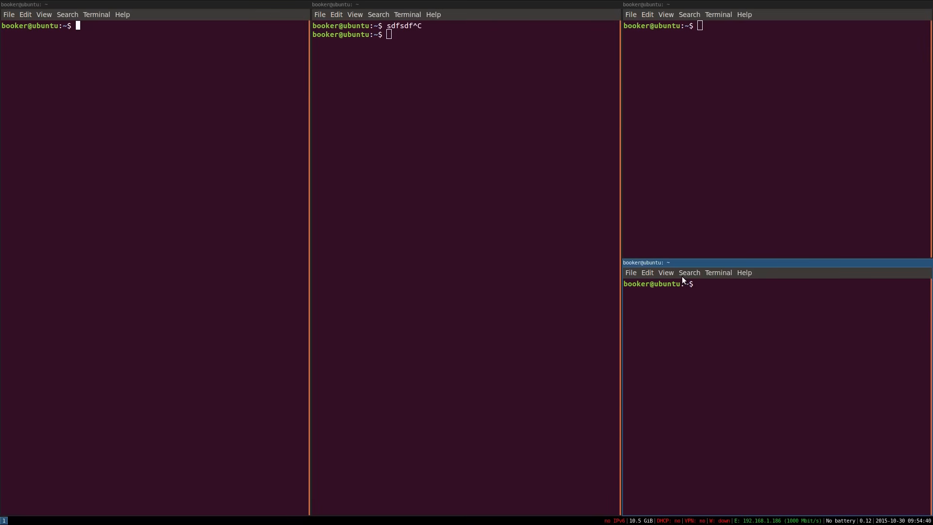
left_click(714, 284)
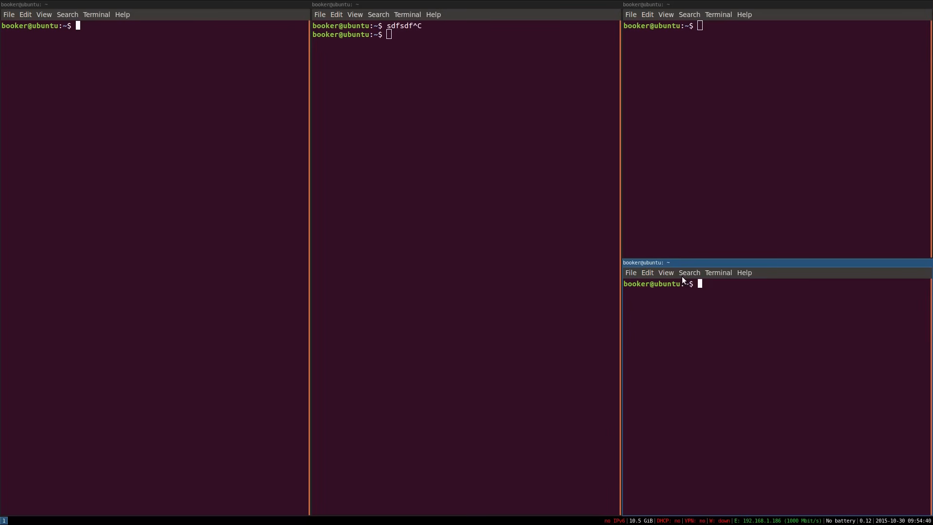
key("Mod+Up")
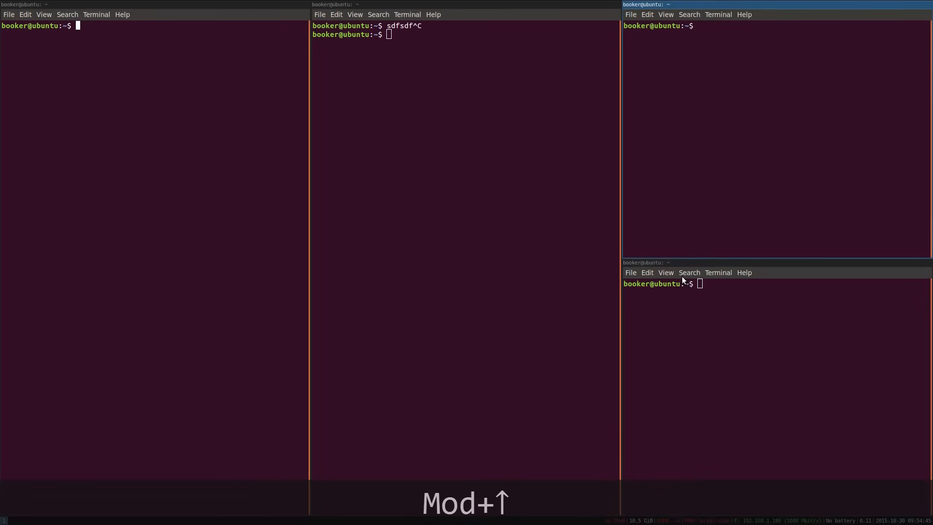
key("Mod+Left")
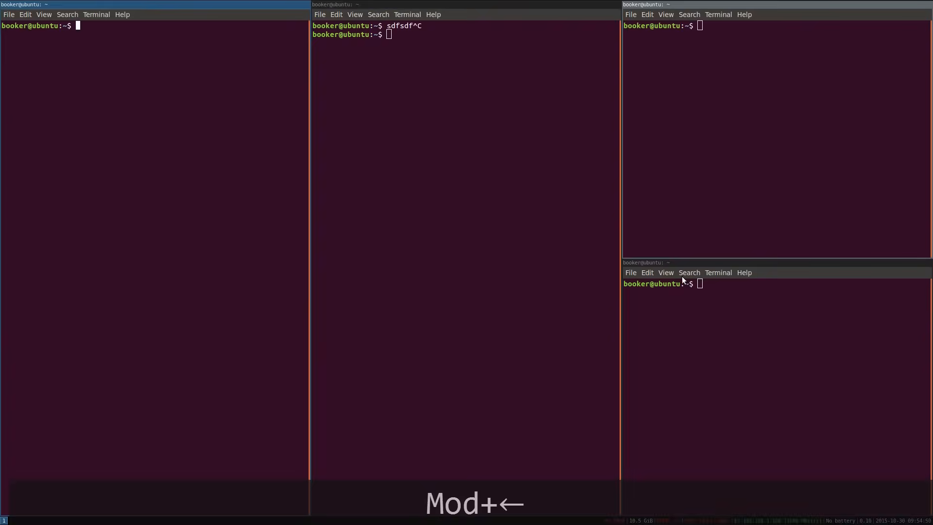
key("Mod+Left")
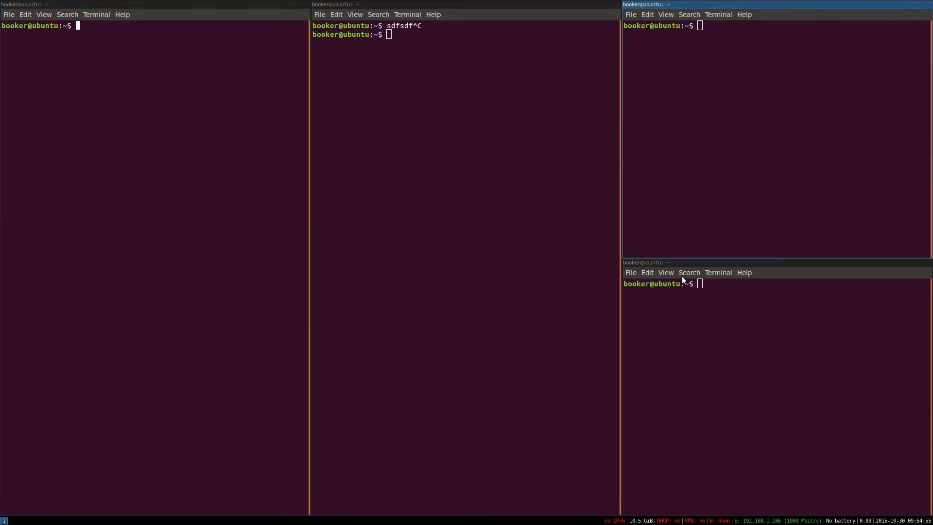
left_click(685, 284)
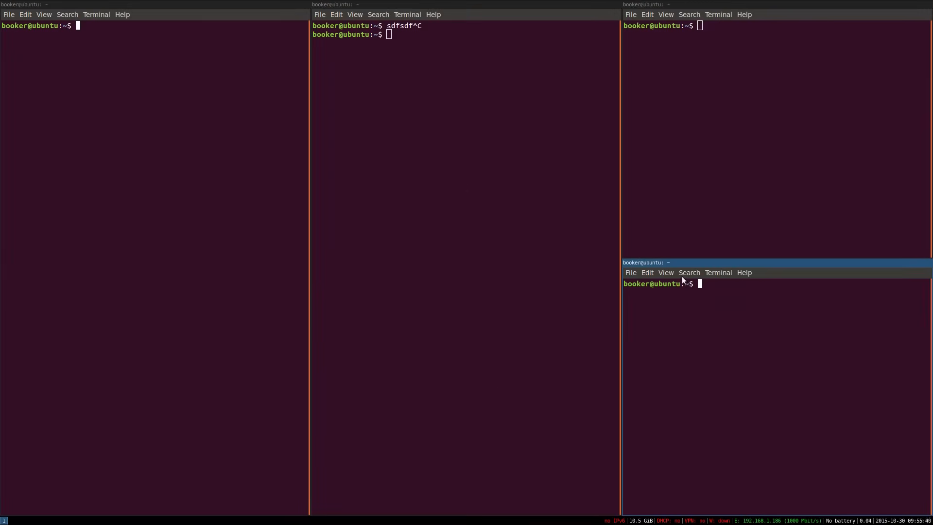
mouse_move(730, 293)
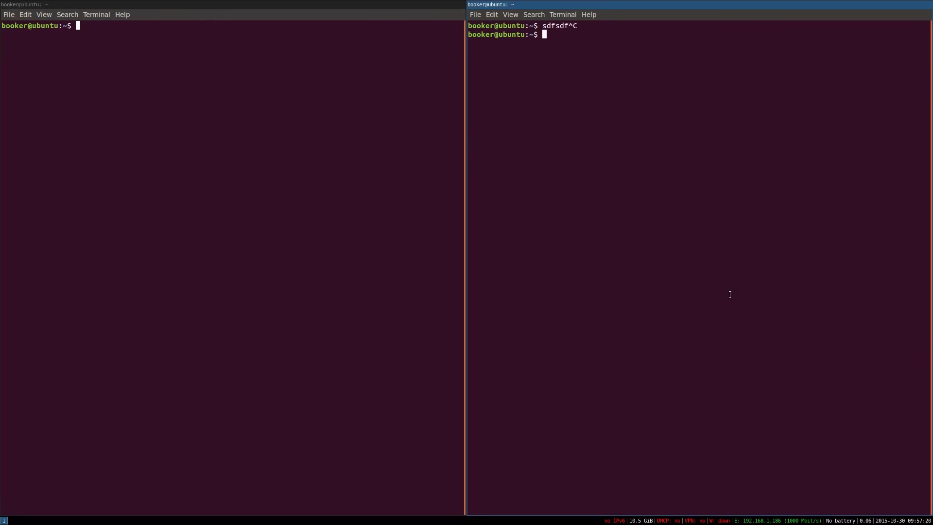
Switch the two terminals to stacked and tabbed layouts, typing 'sdfsdf', then return to split.
key("Mod+s")
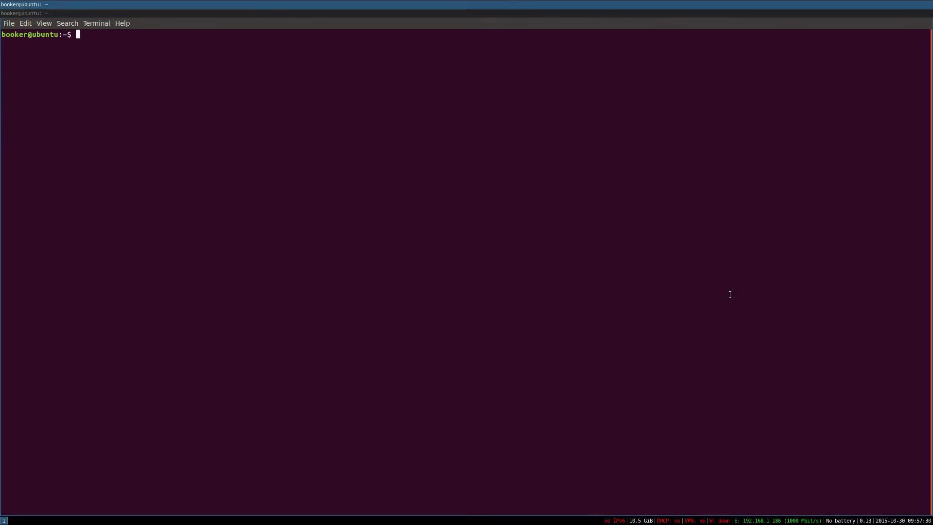
type("sdfsdf^C")
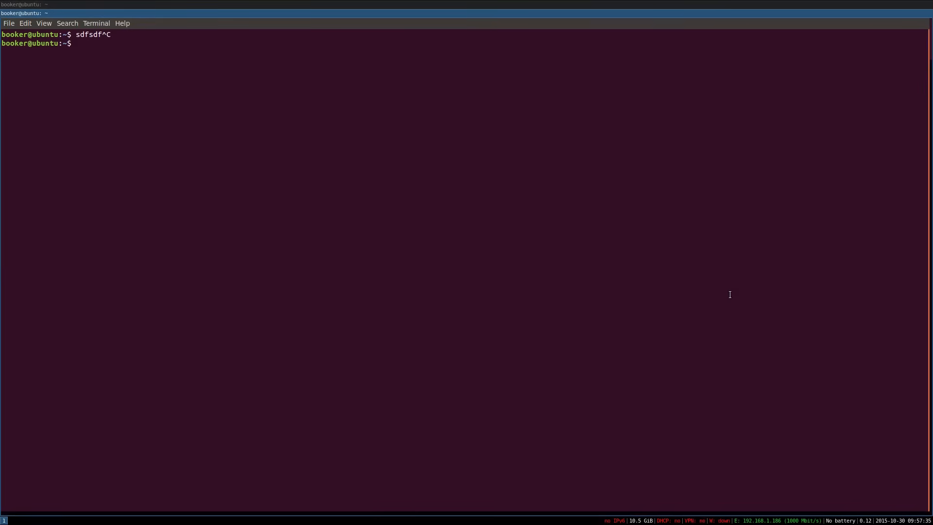
key("Mod+e")
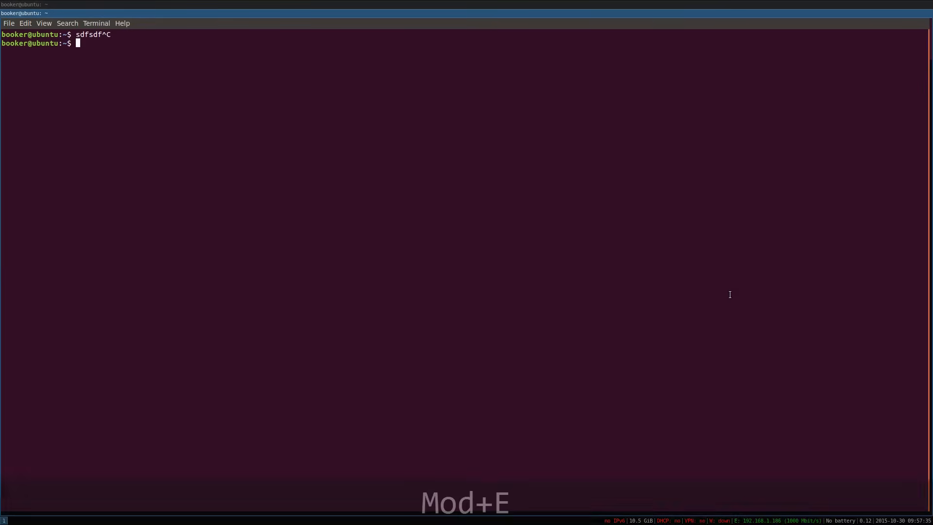
key("Mod+e")
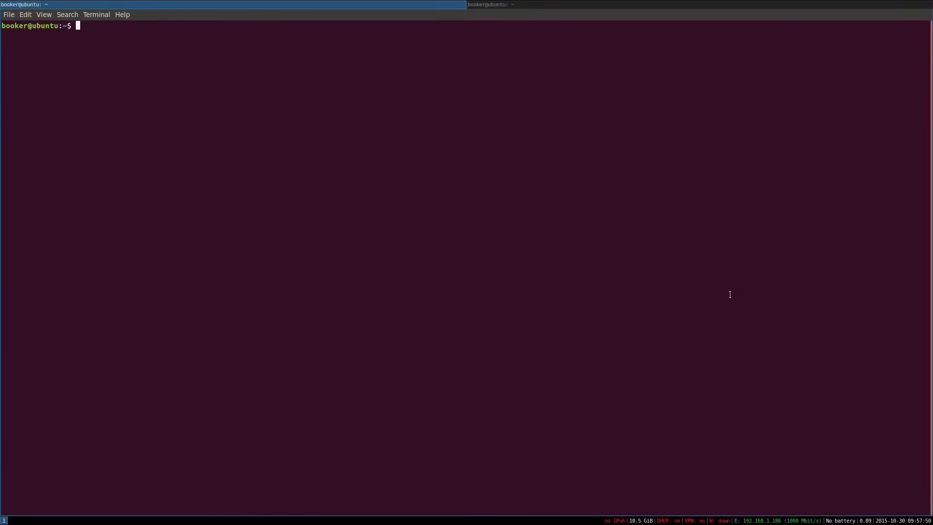
key("Mod+e")
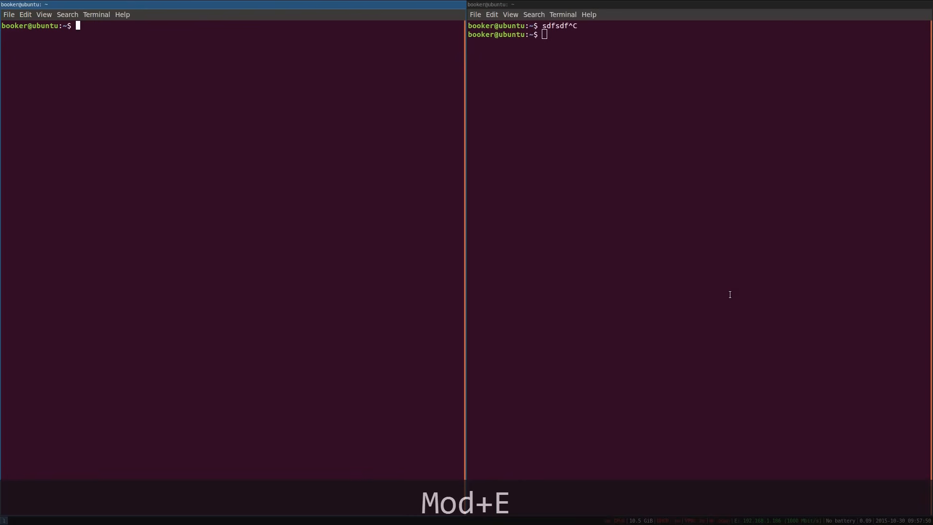
key("Mod+e")
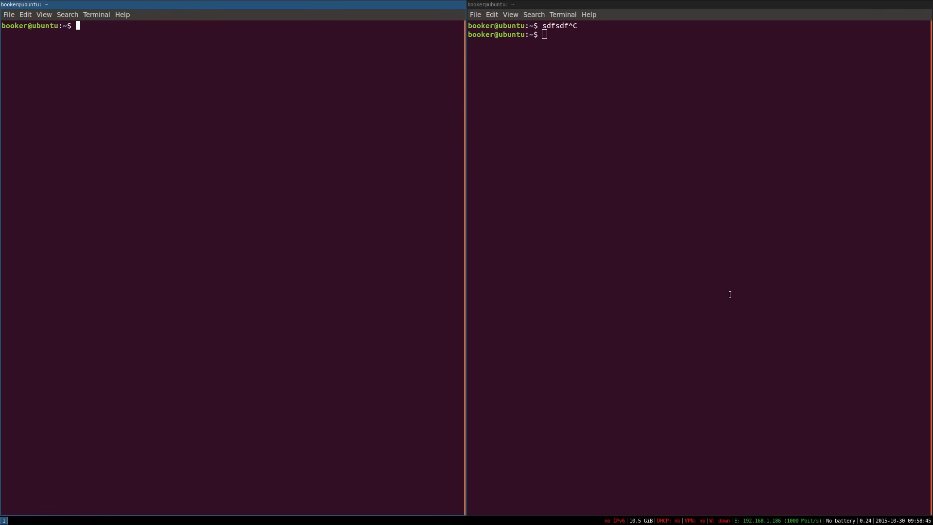
Enter and leave resize mode, then move focus to the right-hand terminal with Mod+Right.
key("Mod+r")
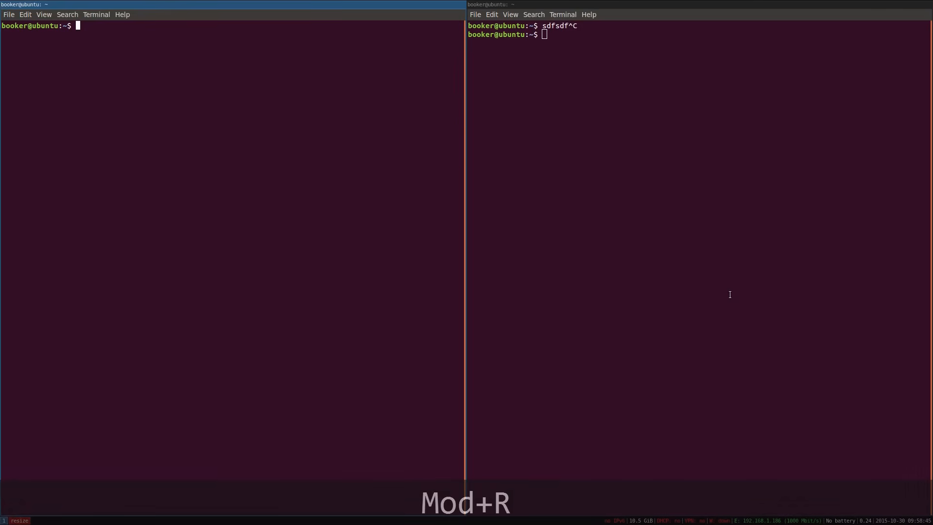
key("Mod+r")
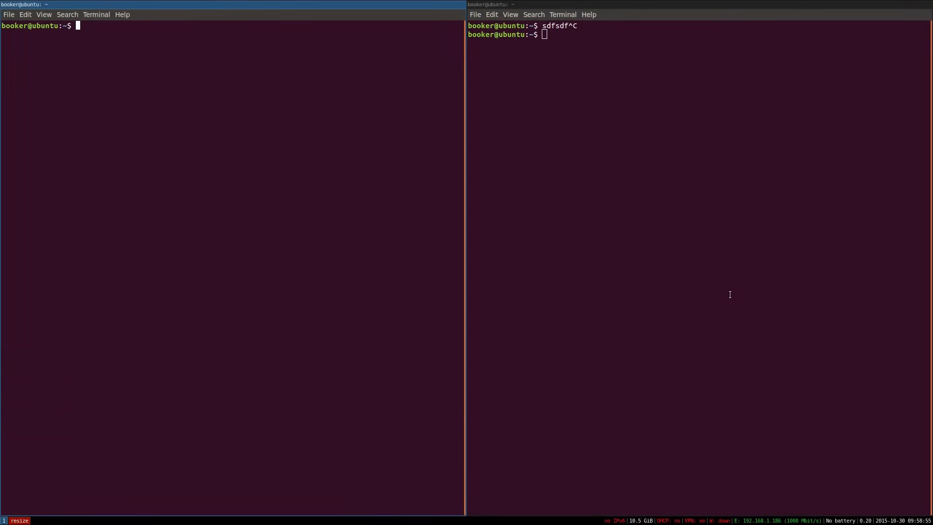
key("Escape")
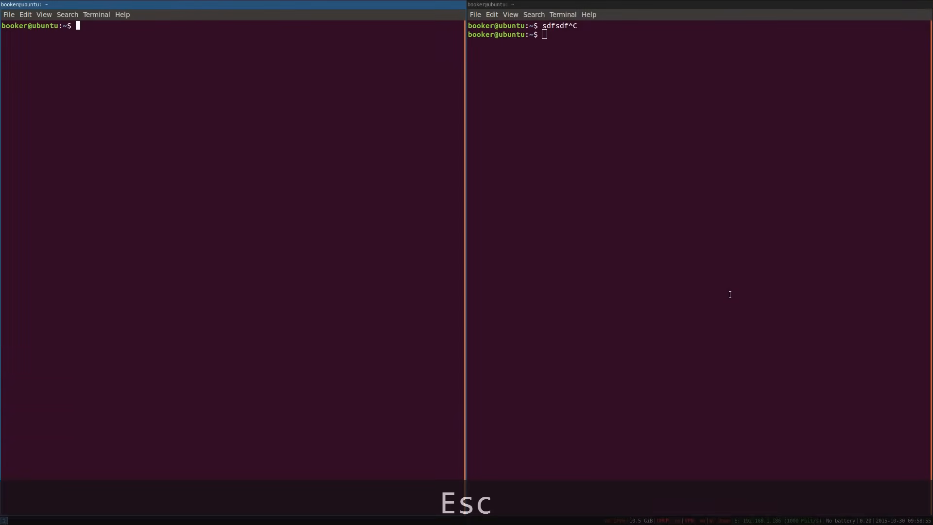
key("Escape")
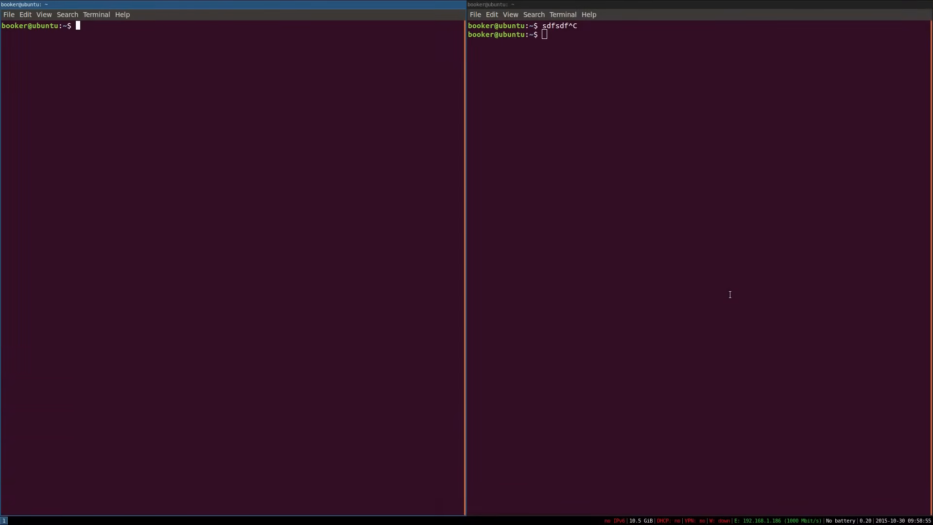
key("Mod+r")
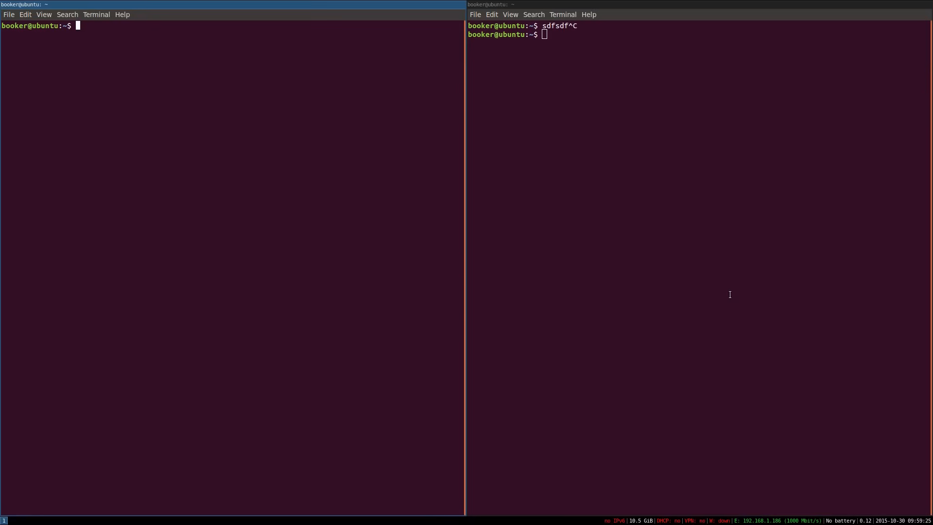
key("Mod+Right")
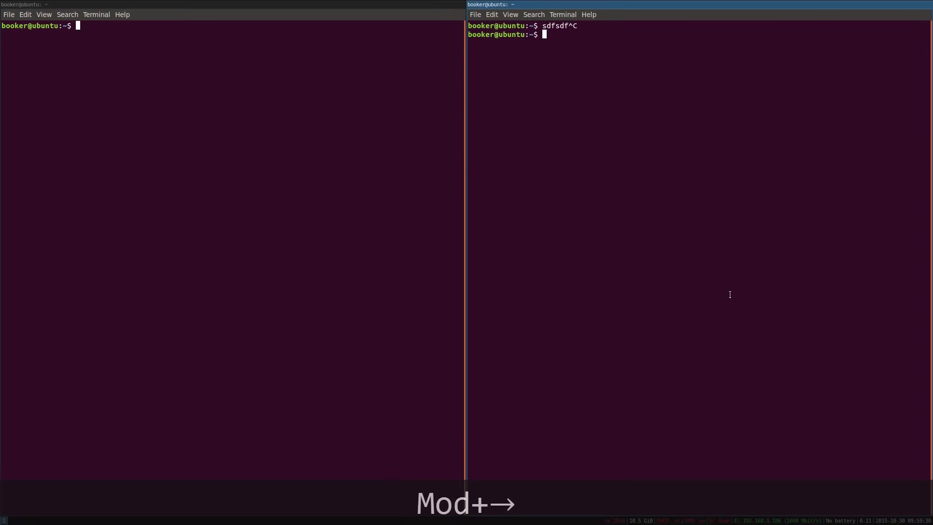
key("Mod+r")
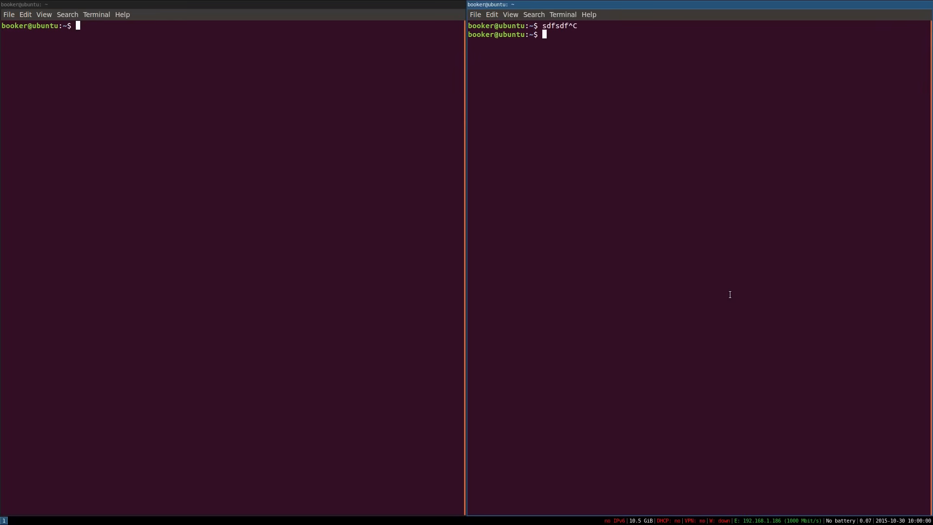
Label a terminal 'terminal 1', move it right, then back left with Mod+Shift+arrows.
type("terminal 2")
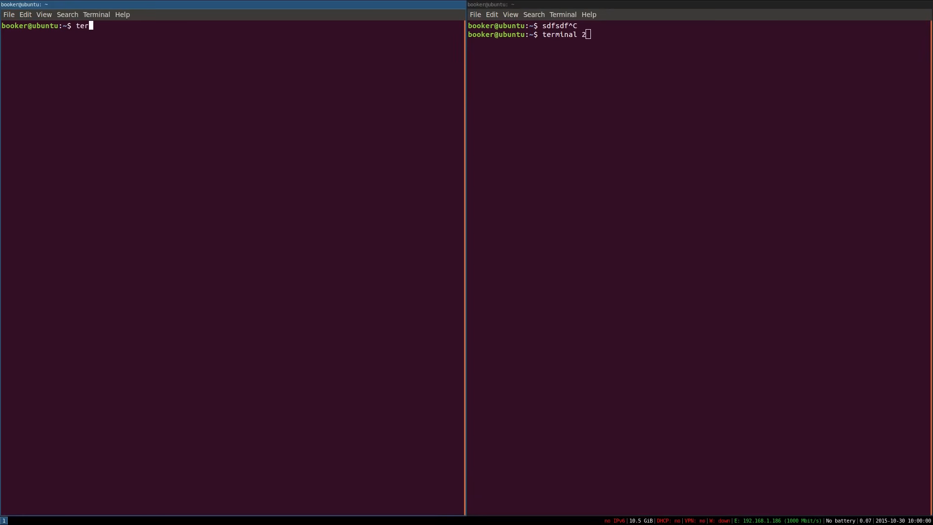
type("minal 1")
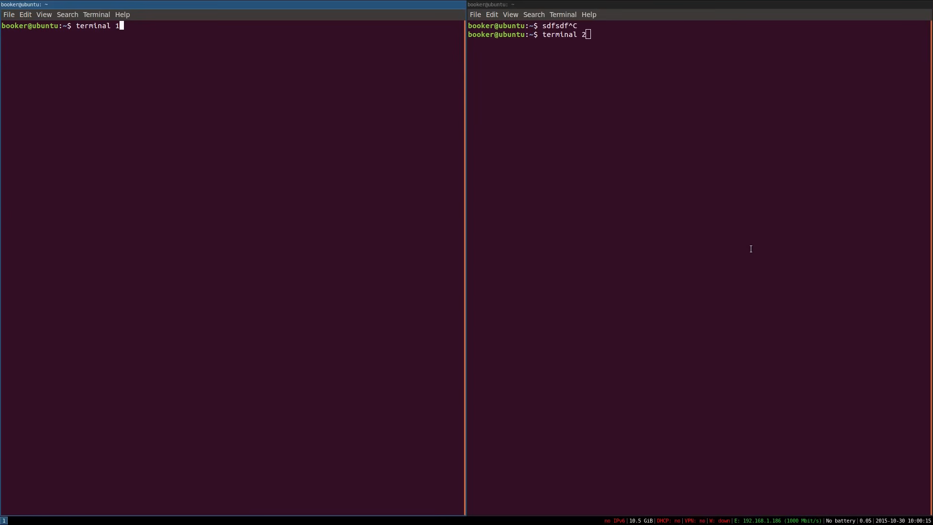
key("Mod+Shift+Right")
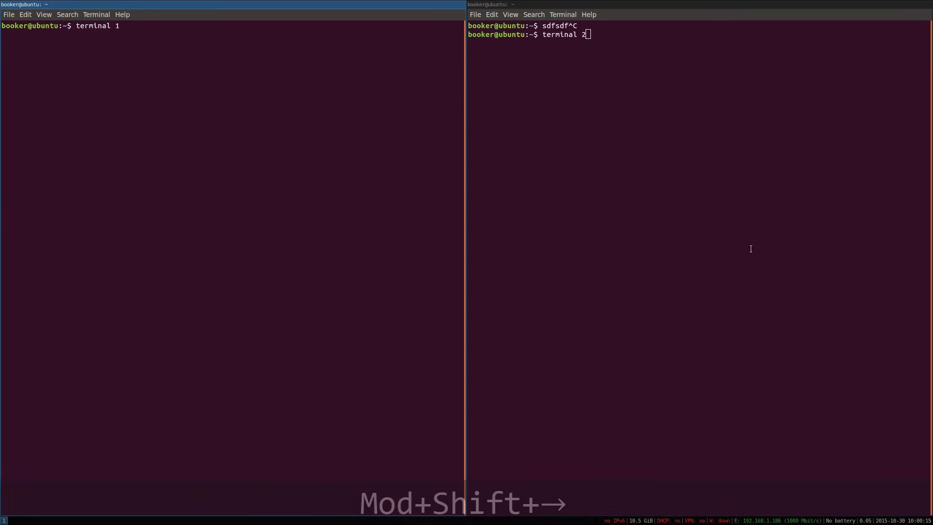
key("Mod+shift+Right")
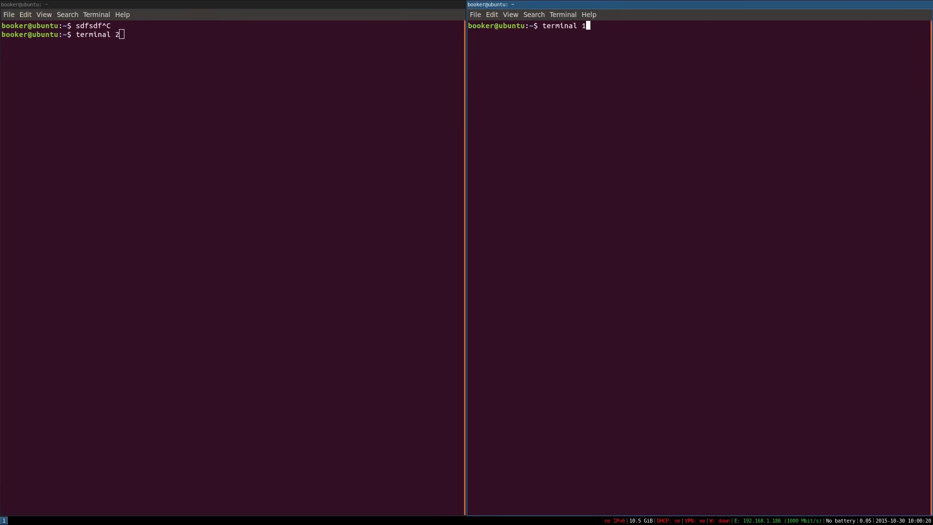
key("Mod+Shift+Left")
type("terminal")
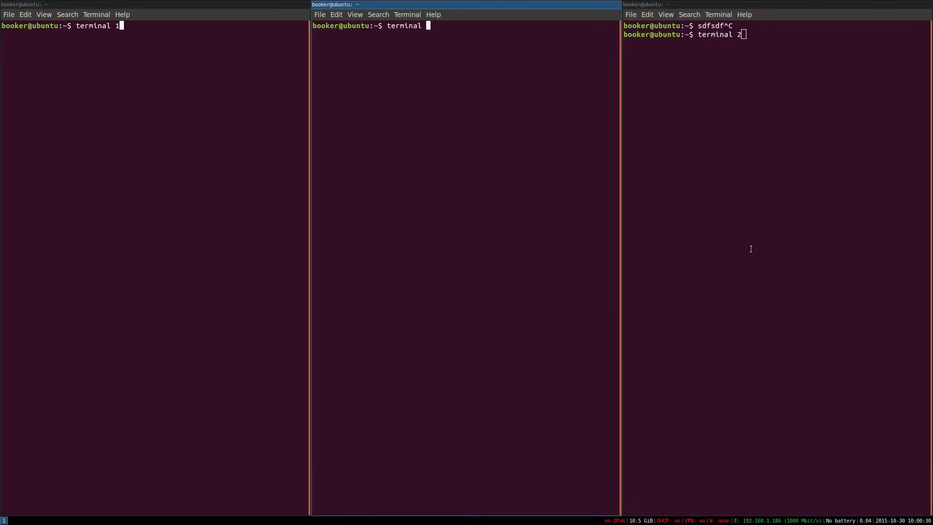
Label a new terminal '3' and move it to the rightmost column.
type("3")
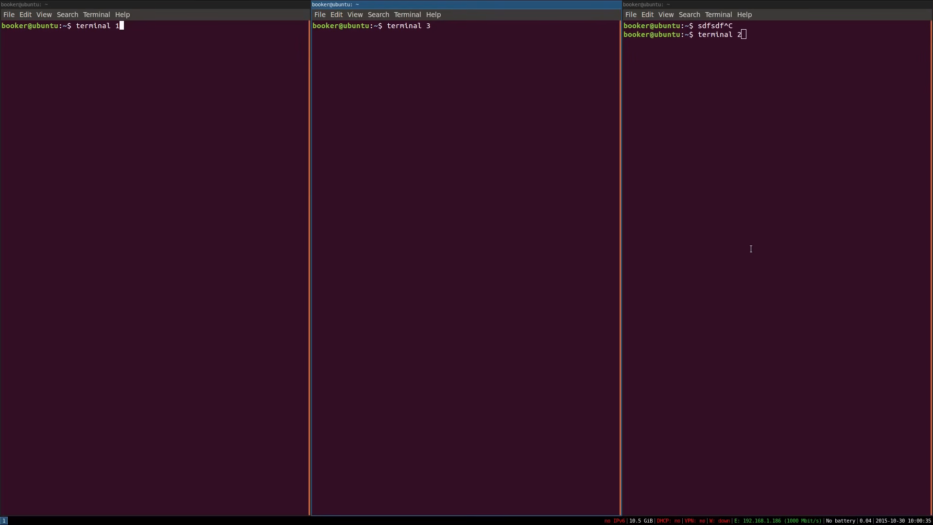
key("Mod+Shift+Right")
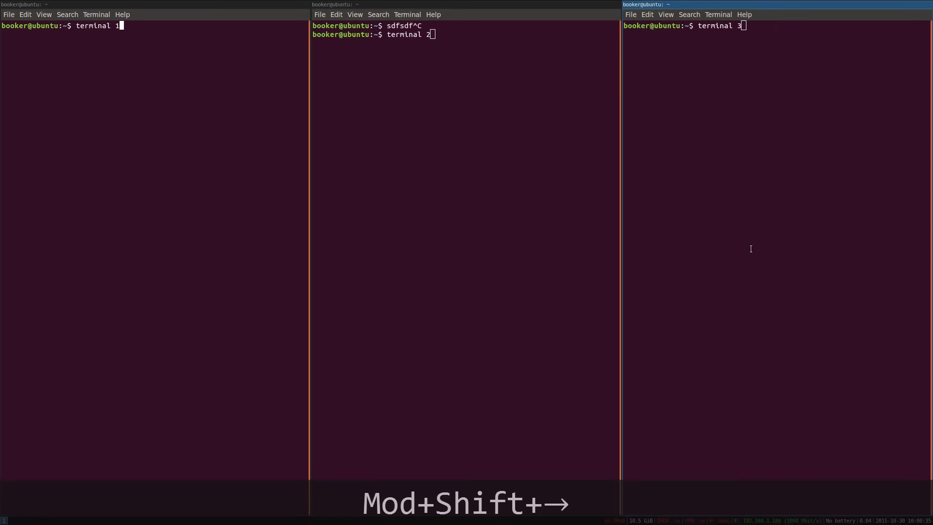
key("Mod+Shift+Right")
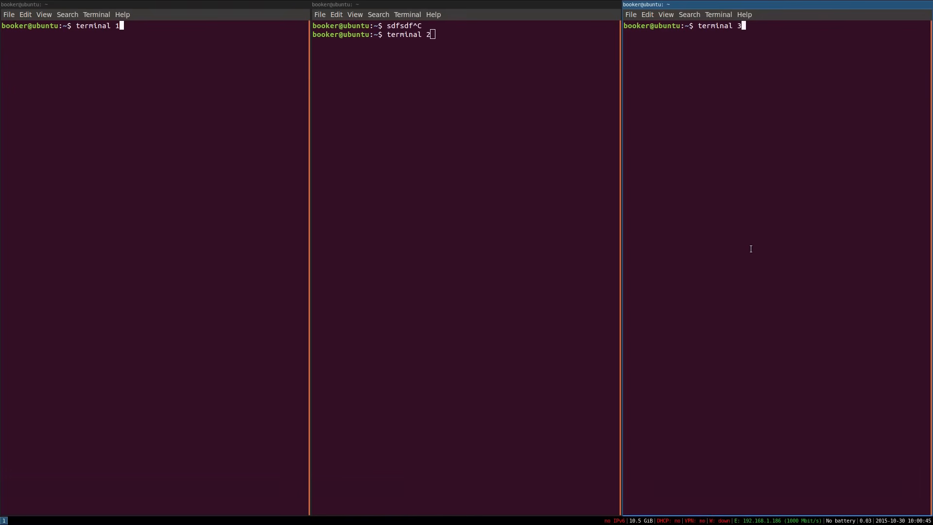
Open a terminal beneath terminal 3, shuffle it with Mod+Shift+arrows, and close windows.
key("Mod+Enter")
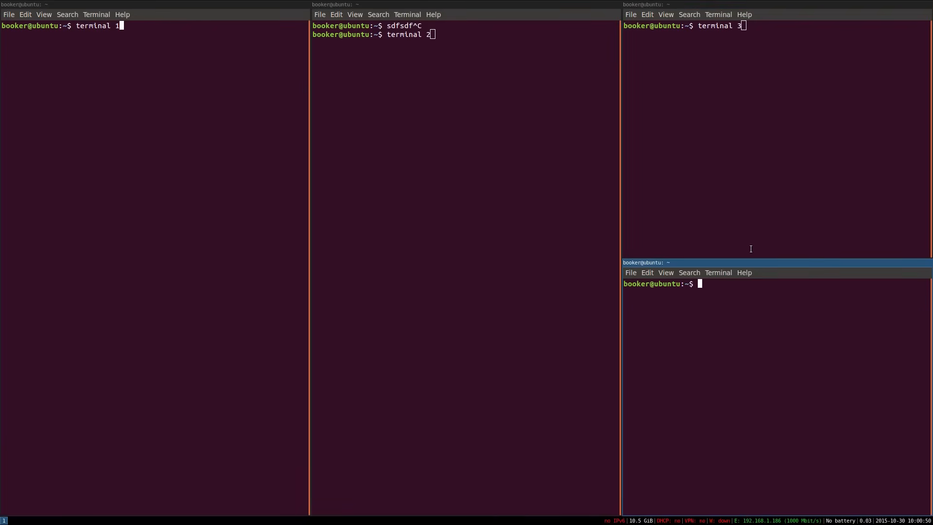
key("Mod+Shift+Up")
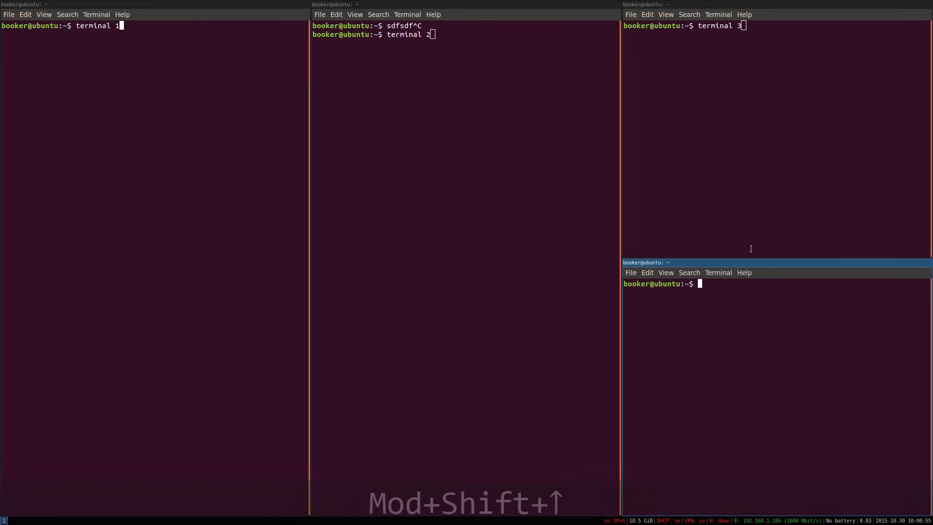
key("Mod+Shift+Down")
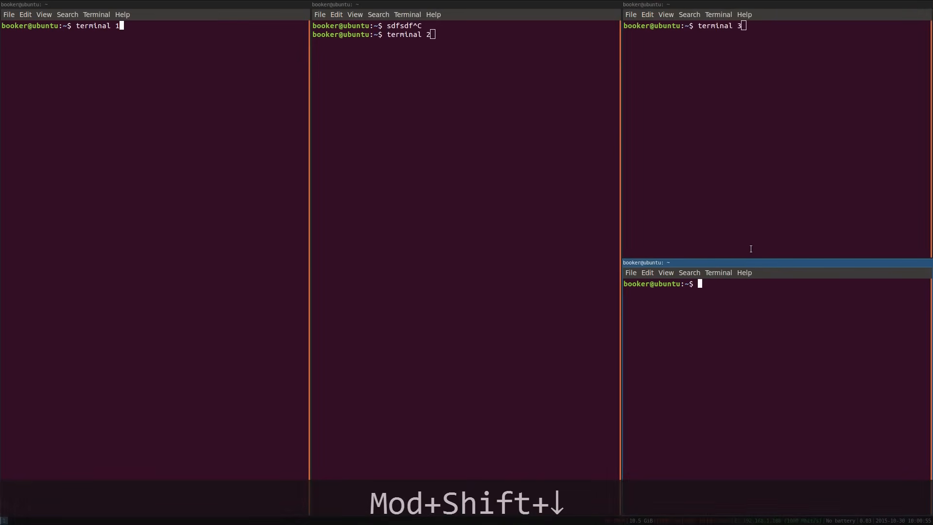
key("Mod+Shift+Down")
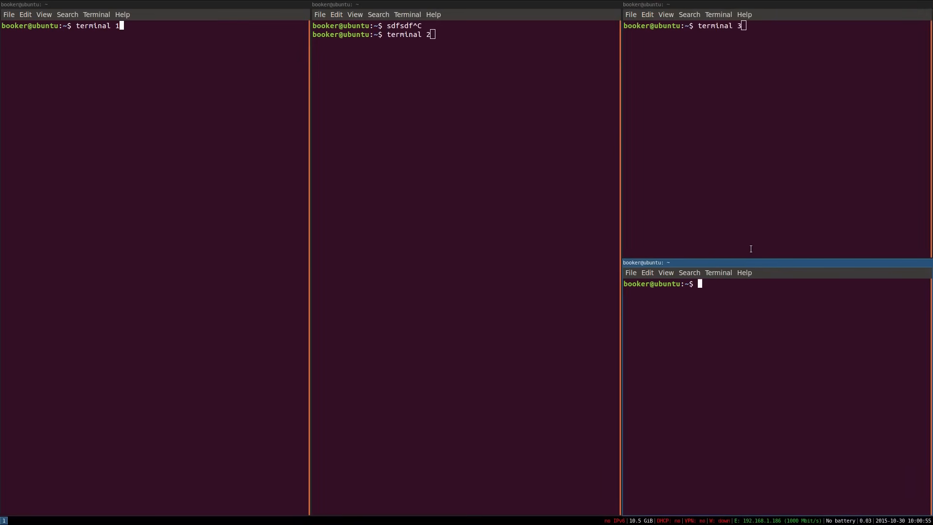
key("Mod+Shift+q")
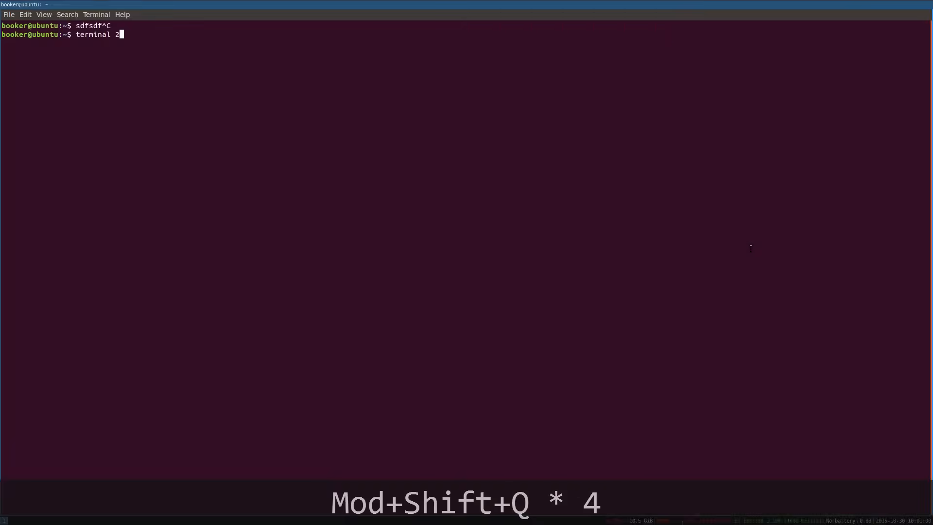
Close the last terminal, type 'asdasdaso' in a fresh terminal, and launch Firefox.
key("Mod+Shift+Q")
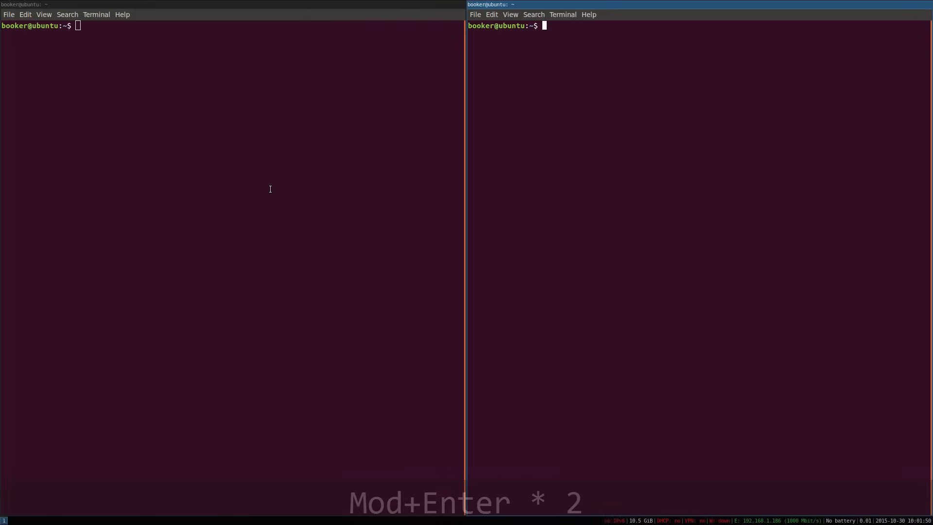
type("asdasdas")
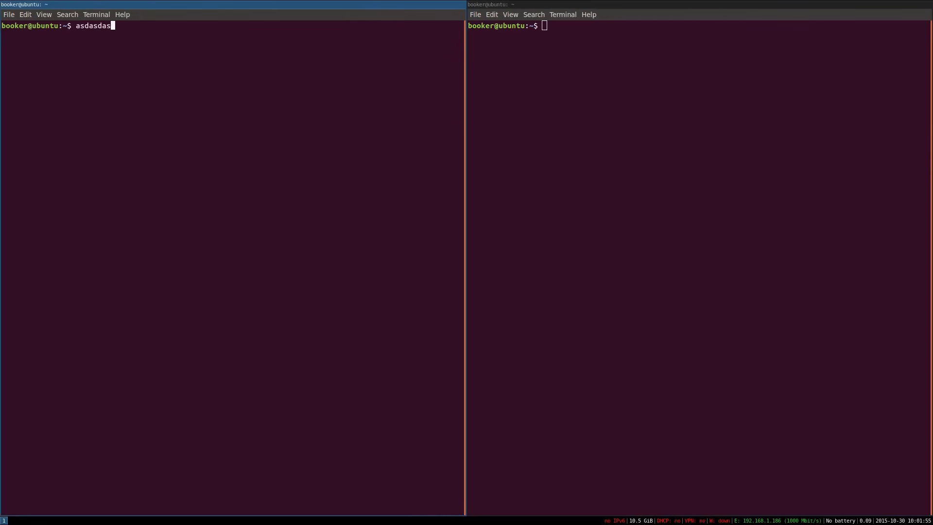
type("o")
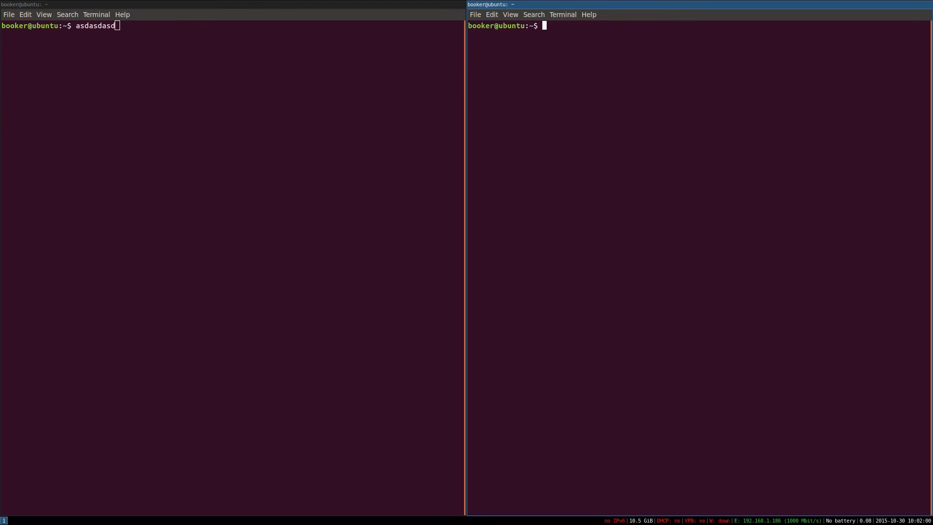
key("Mod+d")
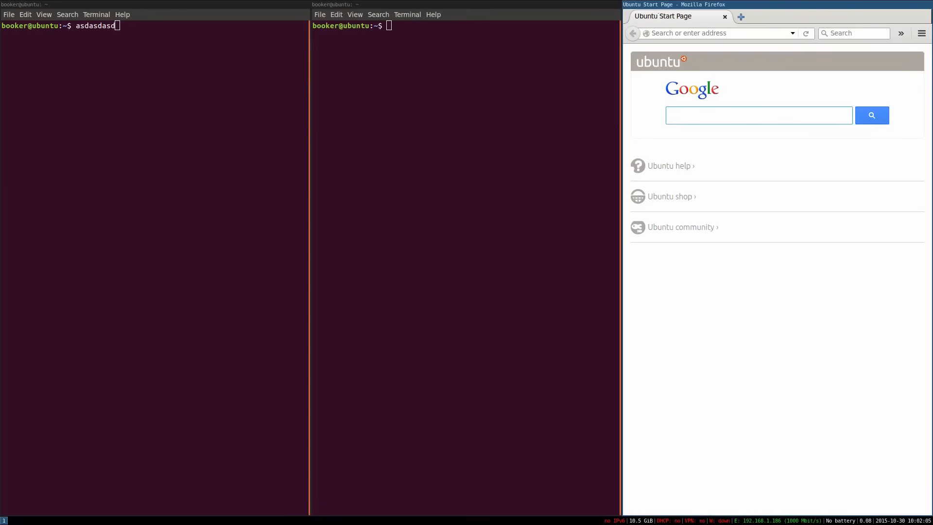
Click Firefox's Google search box, then send the browser to workspace 2.
left_click(758, 115)
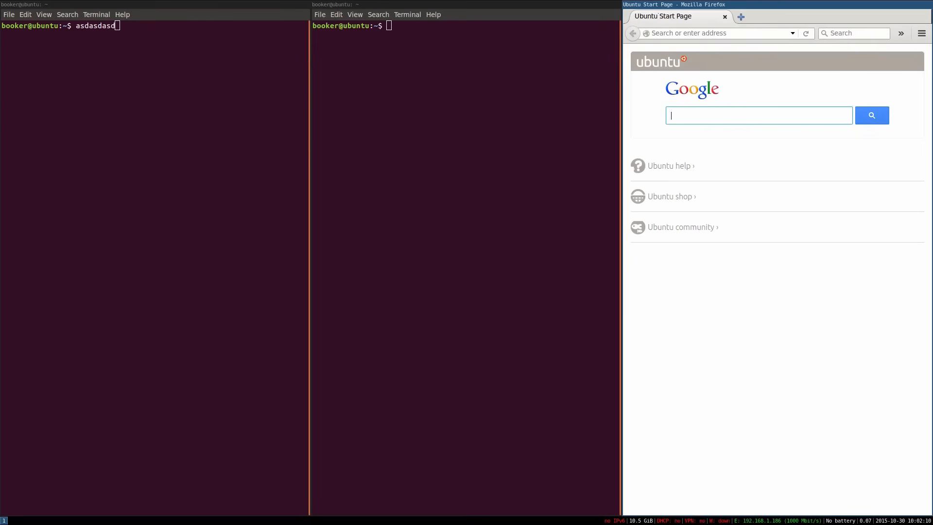
mouse_move(583, 27)
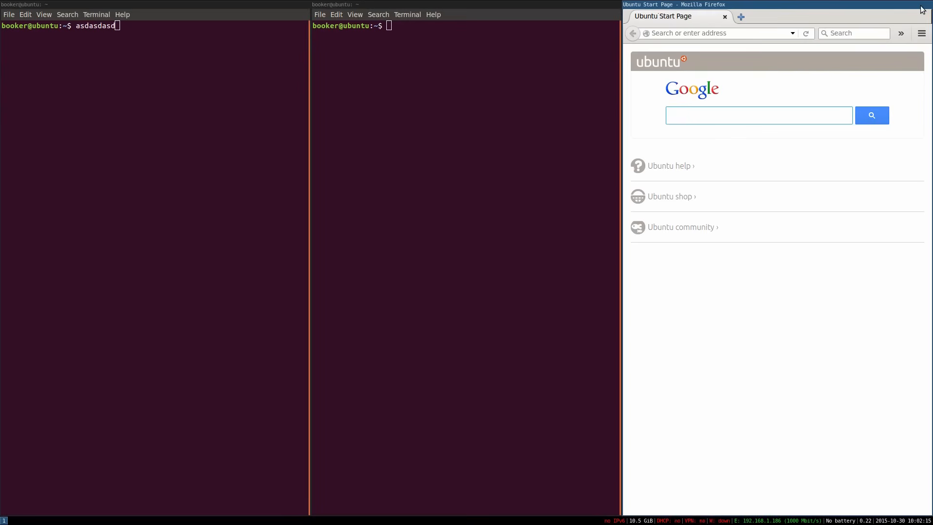
left_click(758, 115)
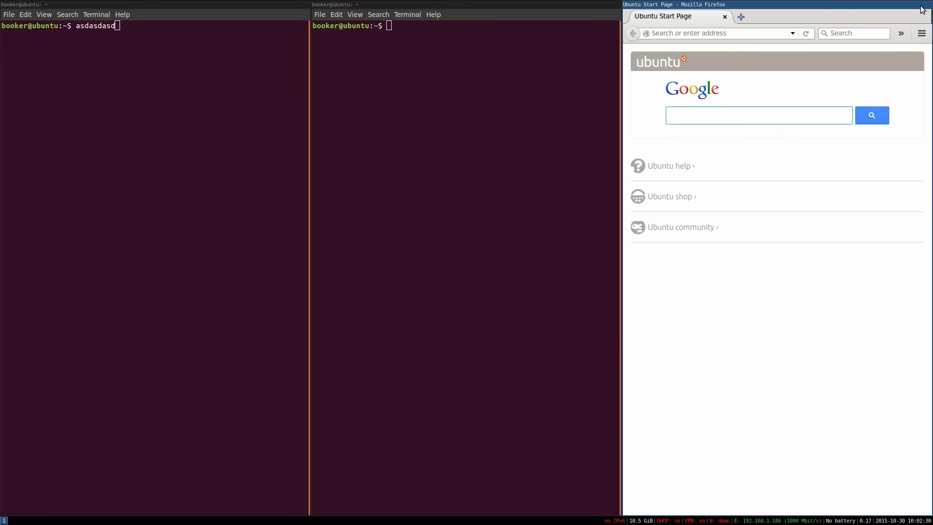
left_click(759, 114)
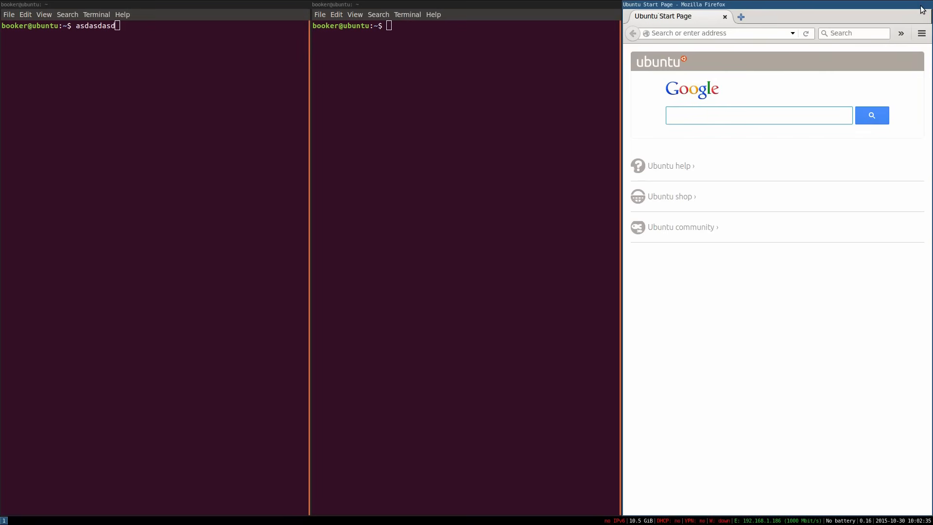
key("Mod+Shift+2")
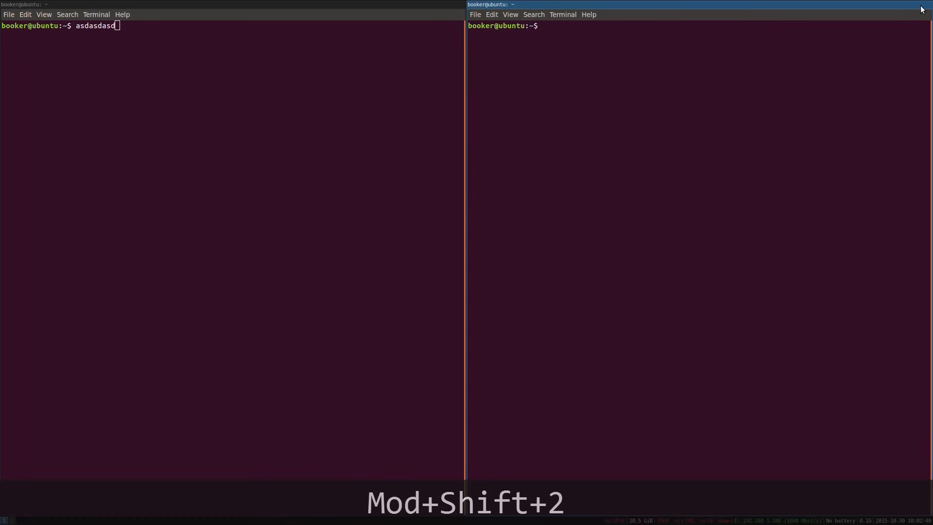
Send Firefox to workspace 2, view it there, then move it back to workspace 1.
key("Mod+Shift+2")
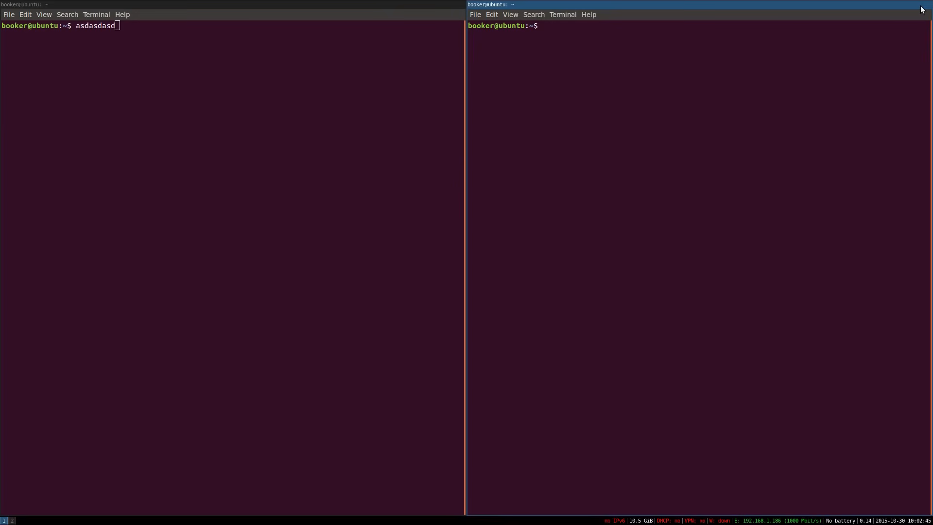
key("Mod+2")
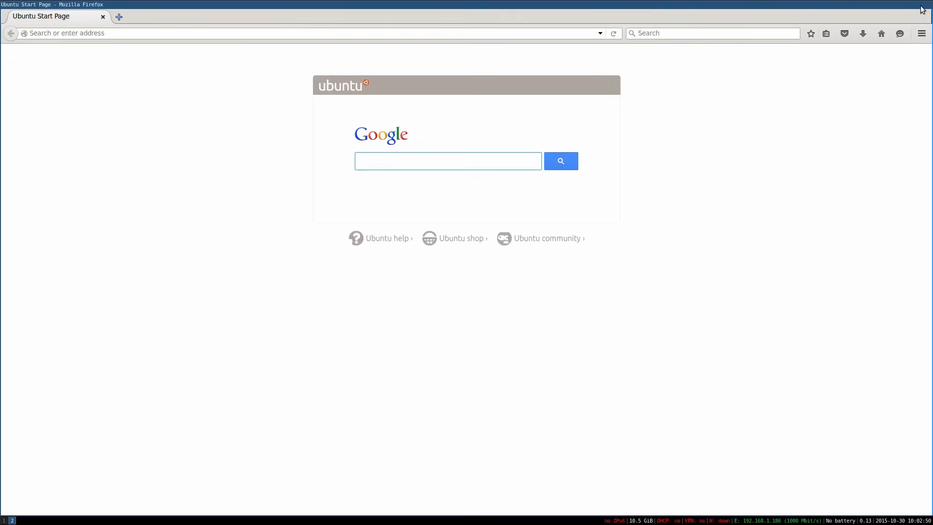
left_click(448, 161)
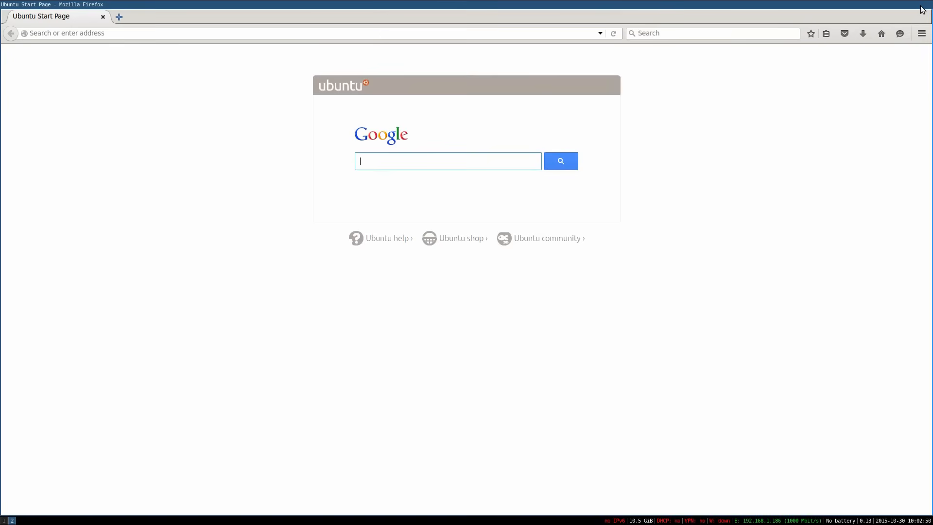
key("Mod+Shift+1")
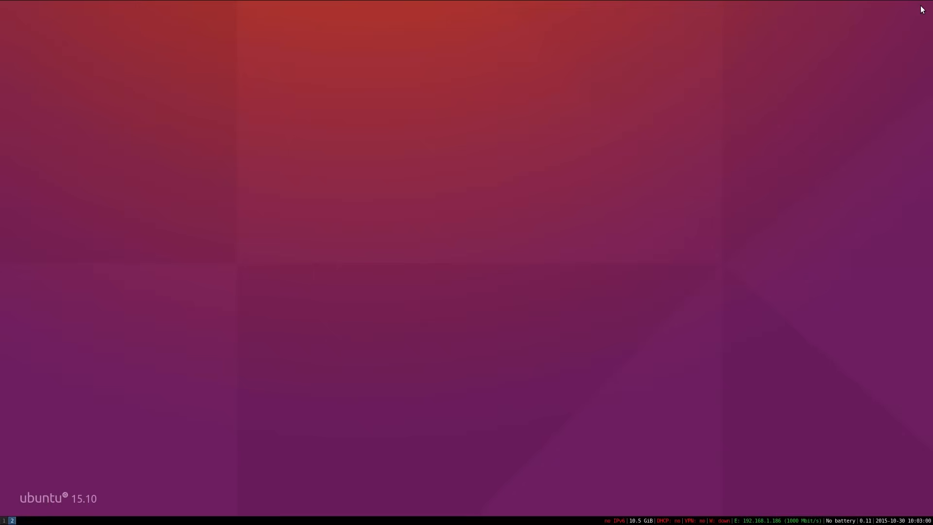
key("Mod+1")
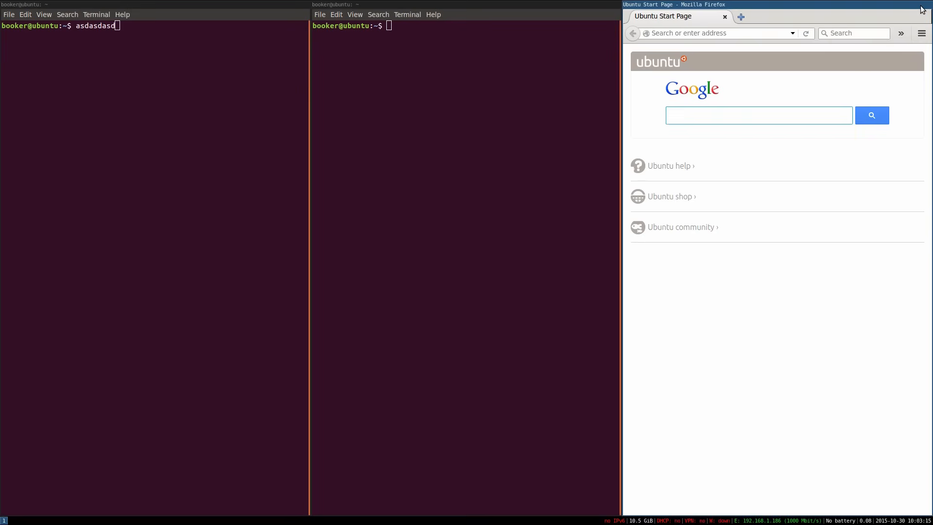
left_click(758, 115)
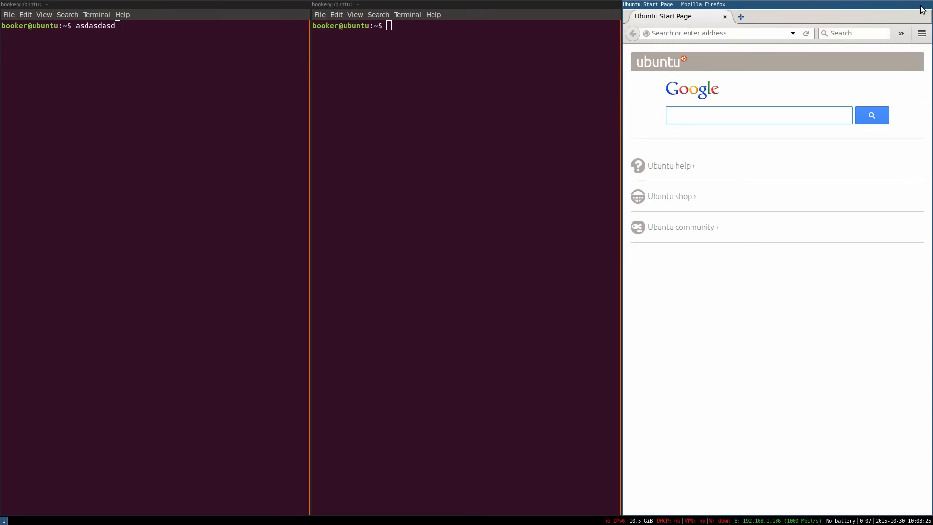
left_click(758, 116)
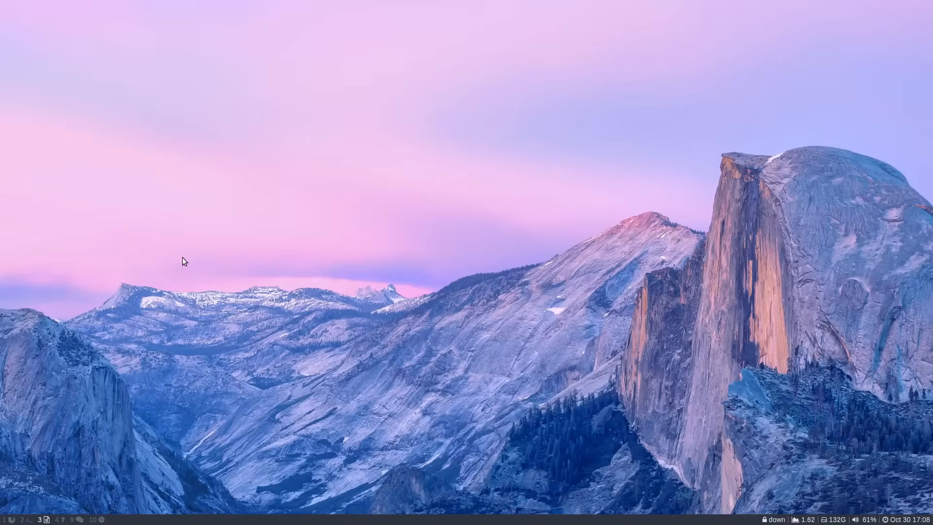
Return to workspace 1 and bring Firefox's DuckDuckGo tab to the front.
key("Mod+1")
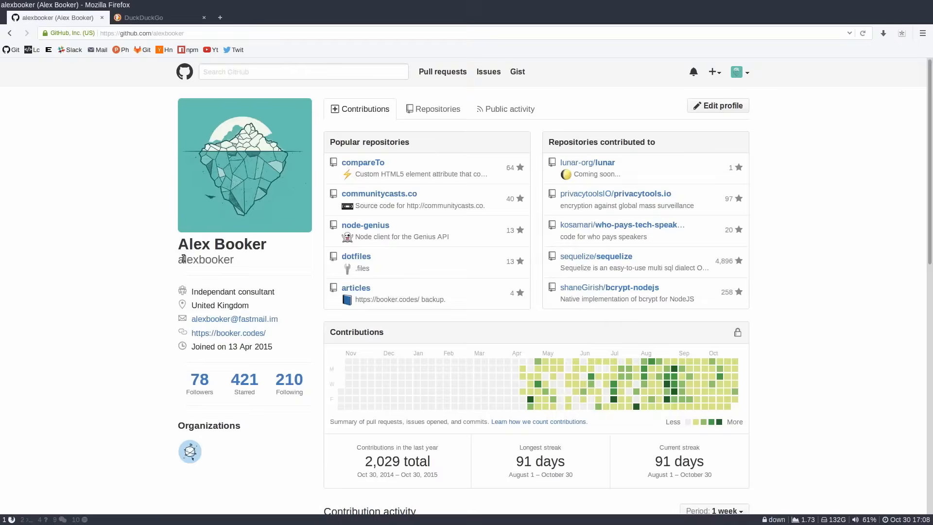
left_click(143, 17)
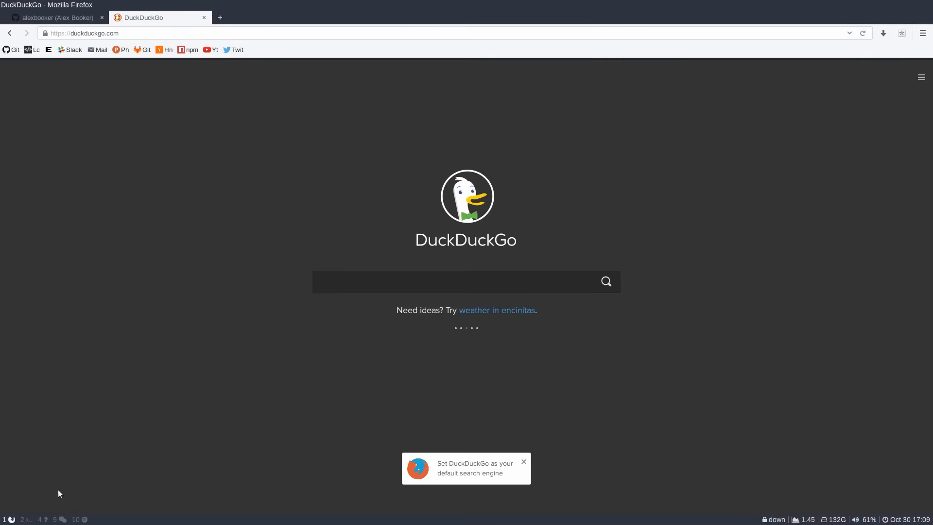
mouse_move(24, 522)
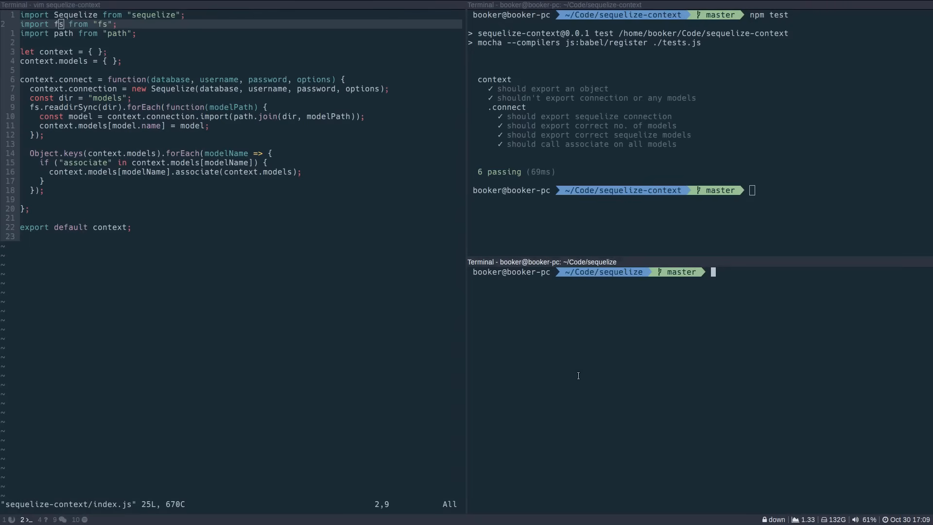
mouse_move(597, 318)
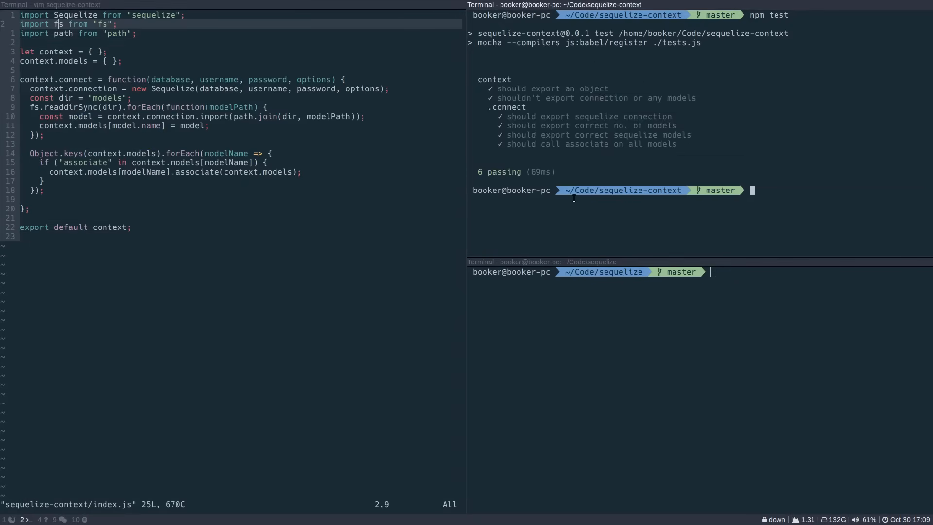
Run 'git log --oneline' in the lower terminal, then switch to OBS on workspace 4.
type("git log --oneline")
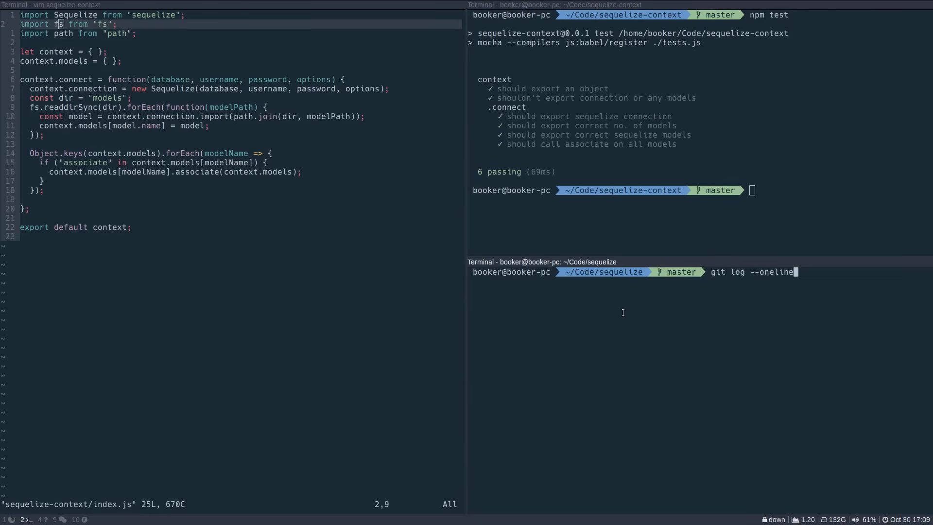
key("Return")
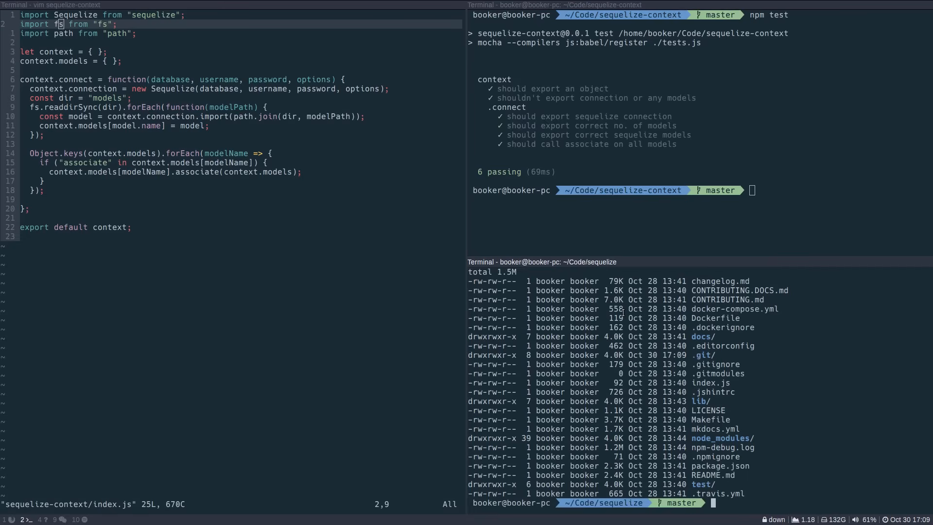
key("Mod+4")
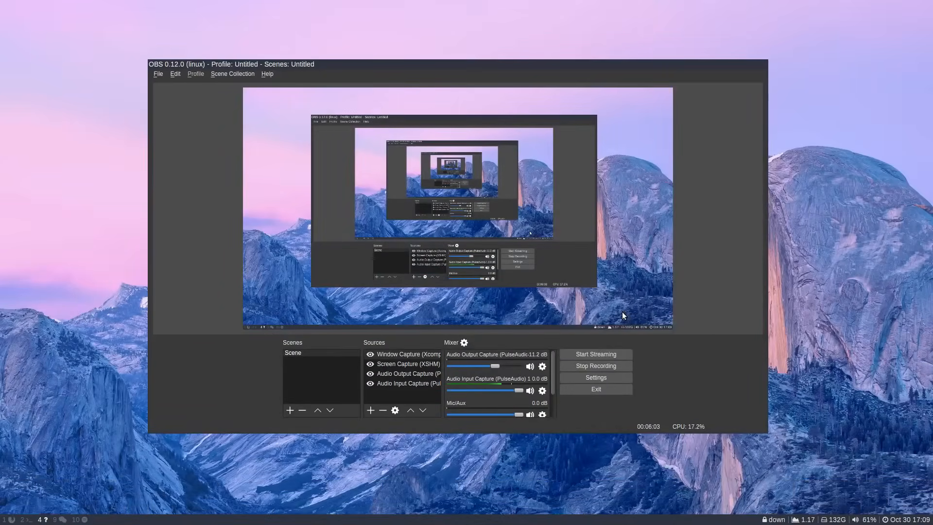
key("Mod+1")
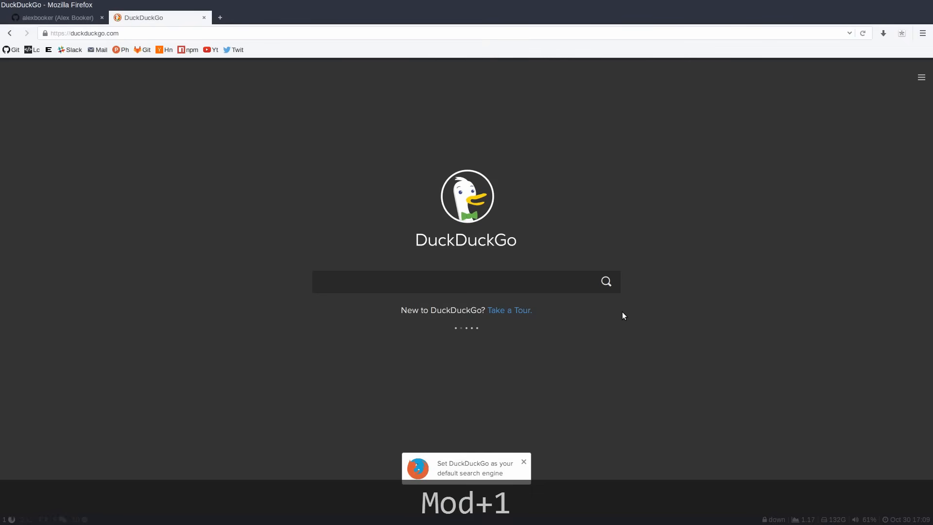
key("Mod+2")
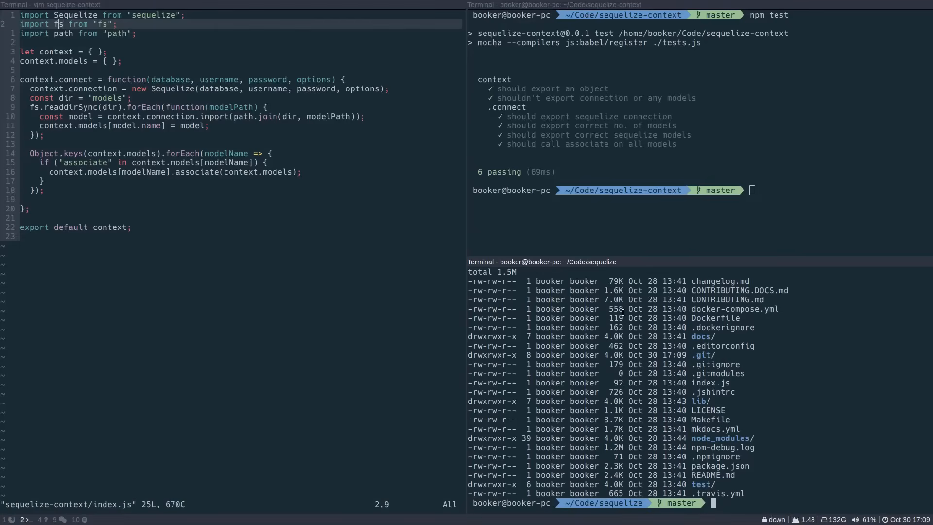
key("Mod+4")
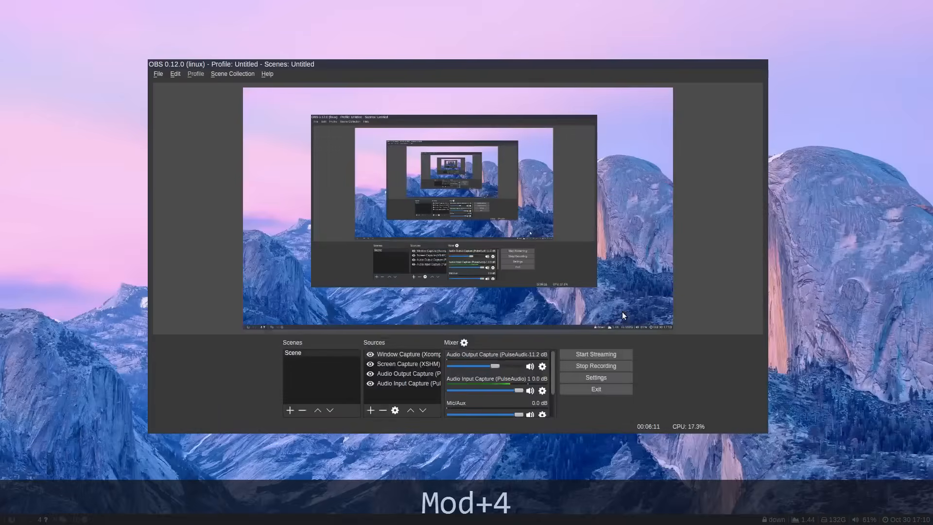
key("Mod+9")
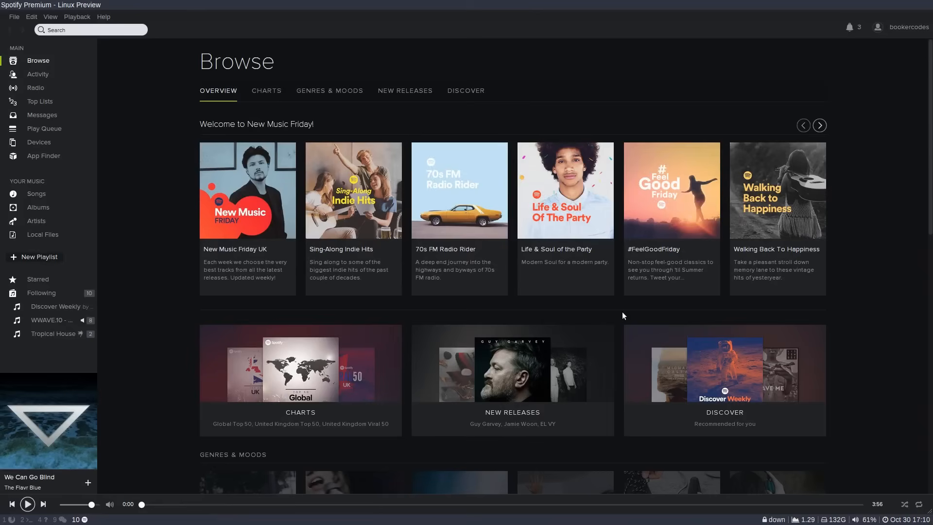
Kill the Spotify window and return to the DuckDuckGo page on workspace 1.
key("Mod+Shift+q")
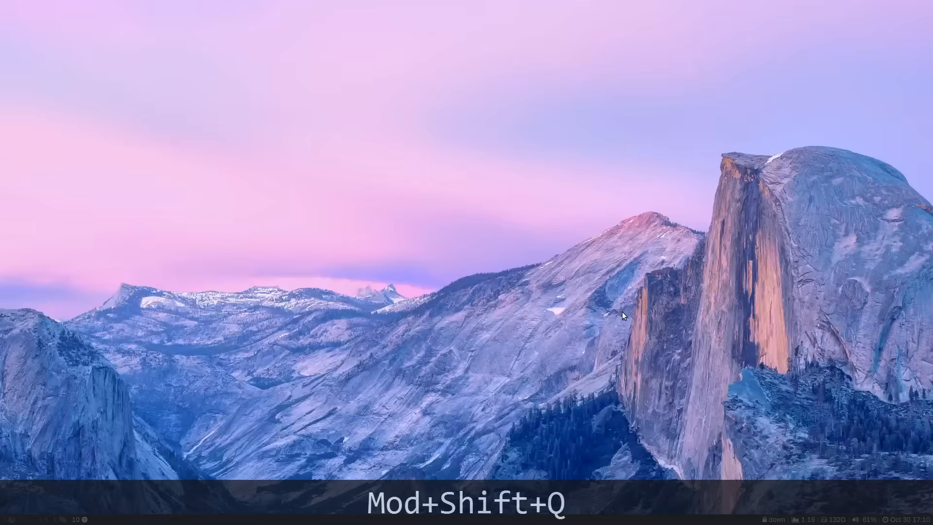
key("Mod+1")
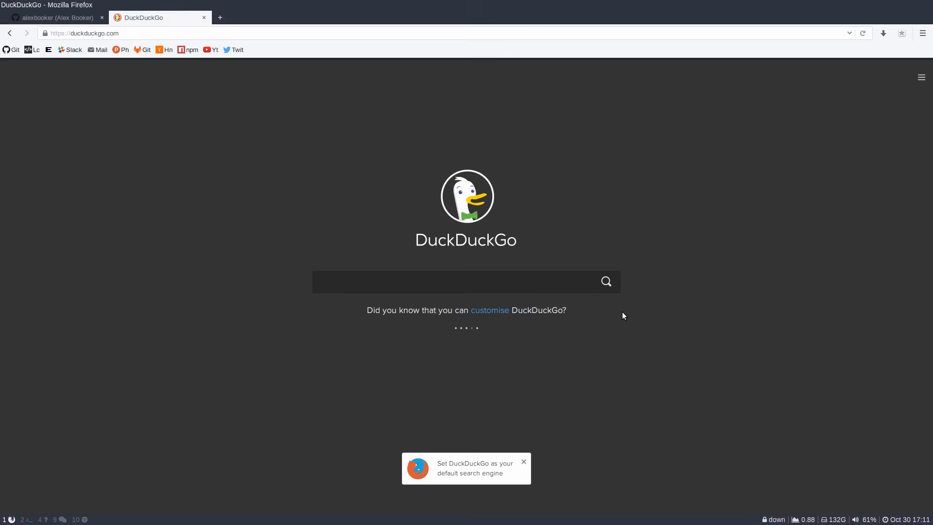
mouse_move(129, 234)
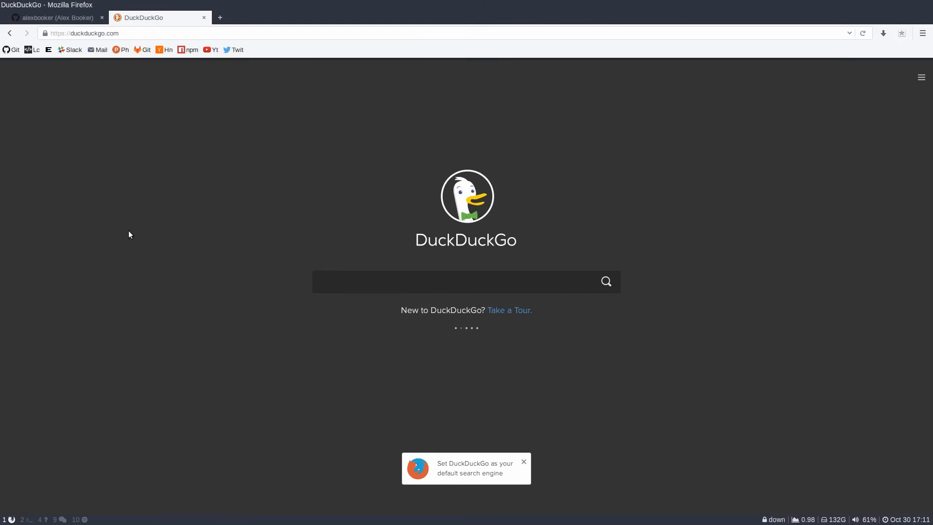
mouse_move(42, 442)
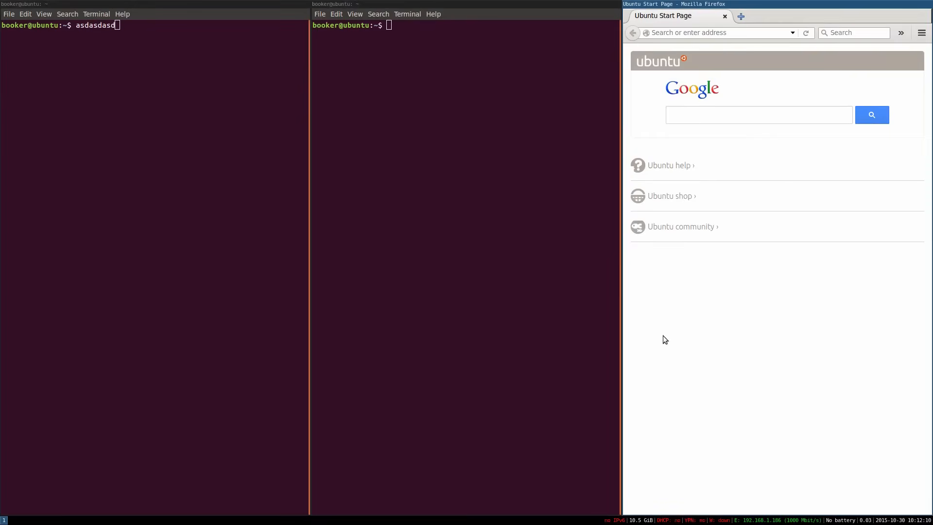
mouse_move(686, 339)
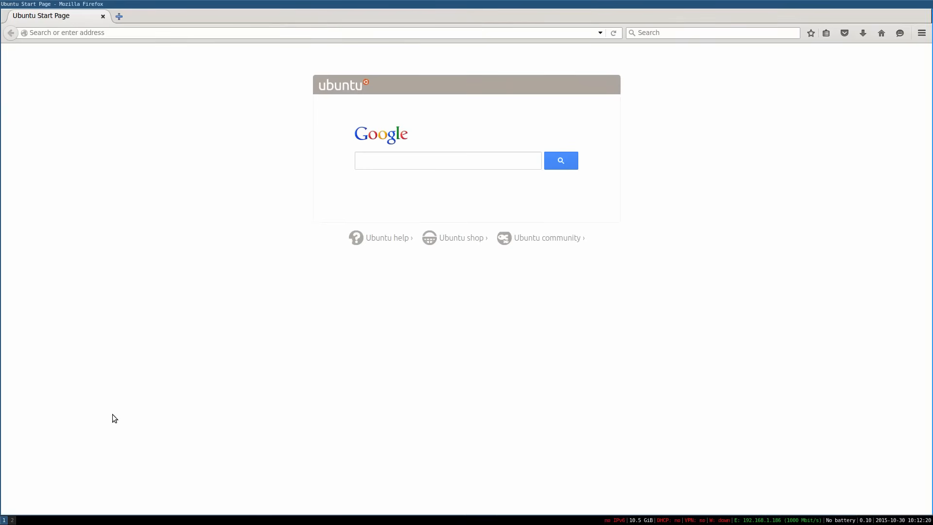
mouse_move(303, 310)
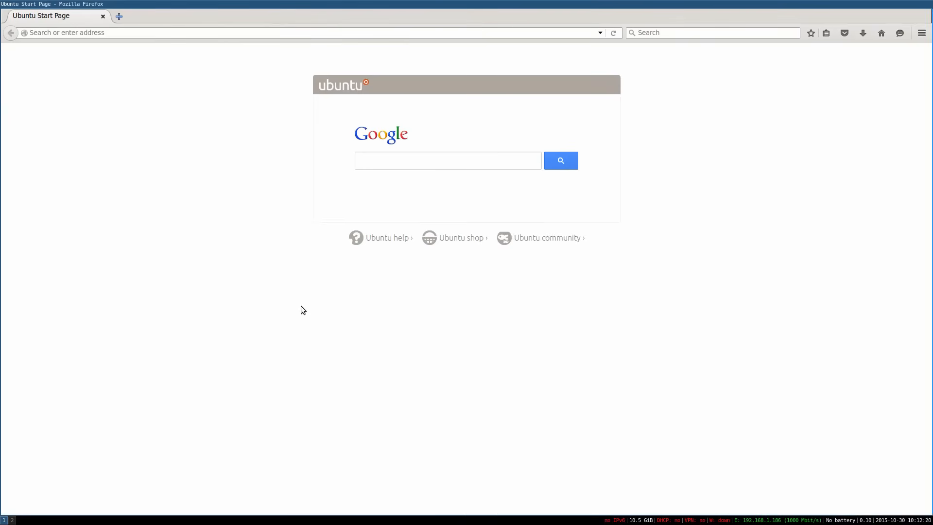
mouse_move(652, 72)
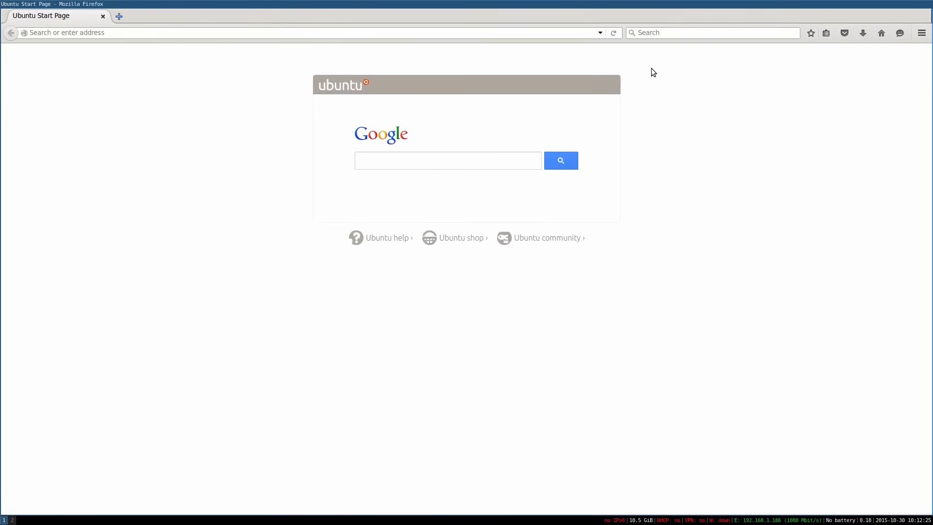
mouse_move(292, 138)
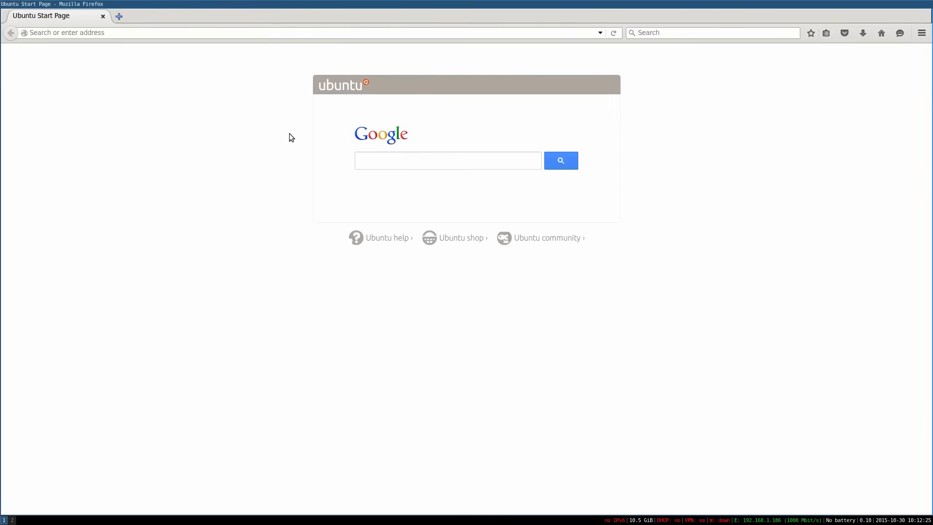
key("Mod+Shift+e")
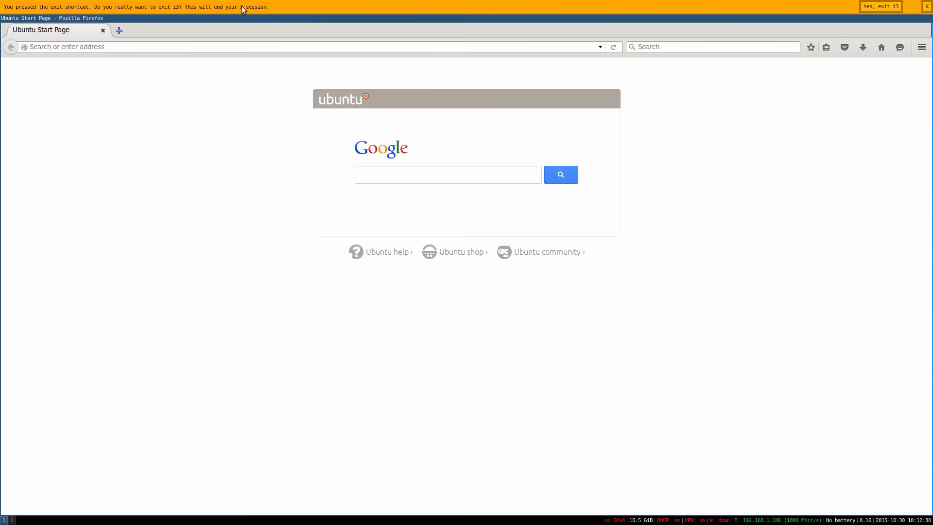
mouse_move(865, 19)
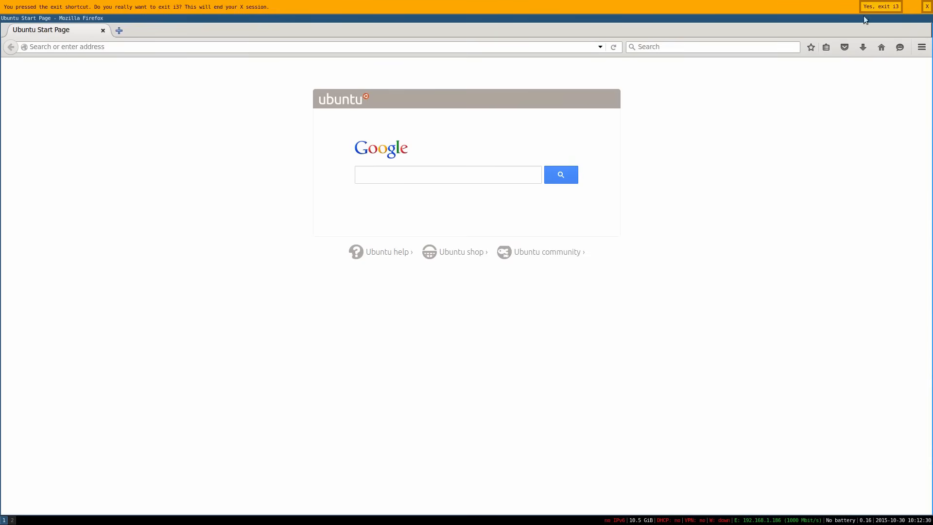
mouse_move(928, 8)
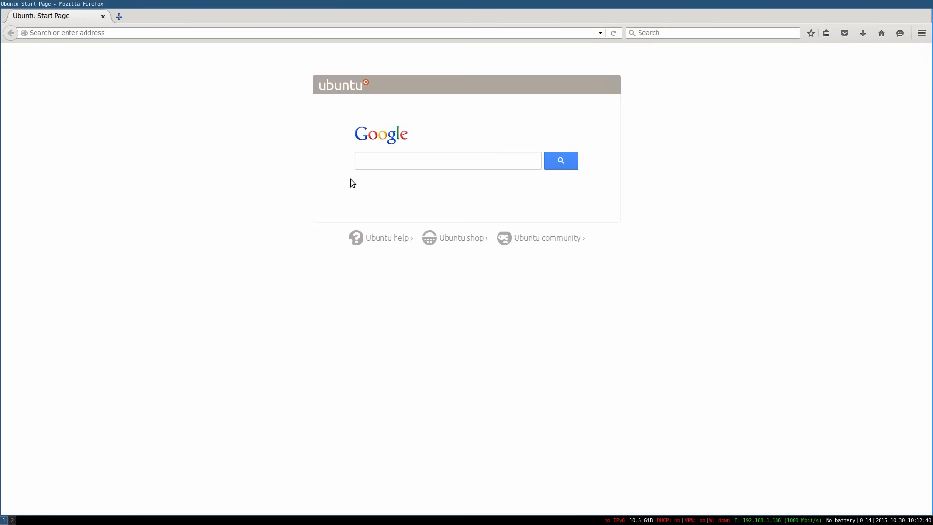
mouse_move(365, 178)
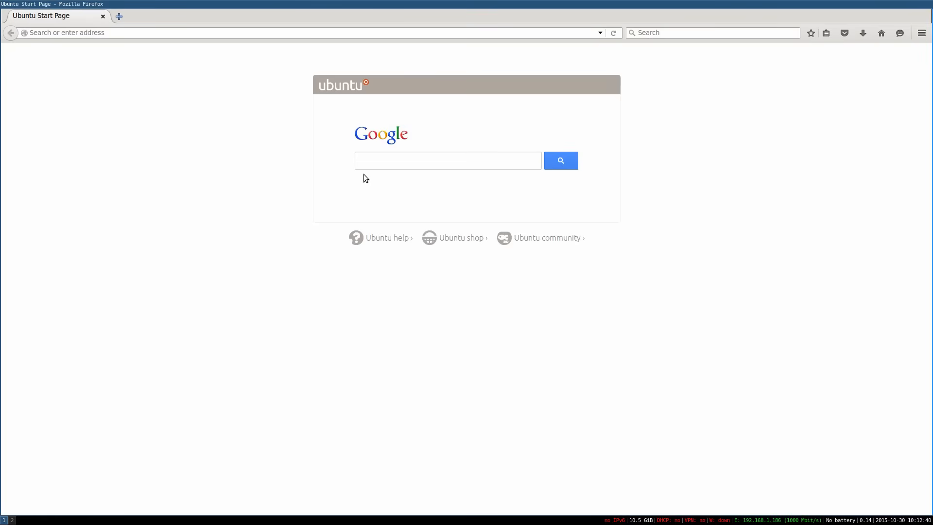
Click in the middle of the screen on the current Firefox workspace.
left_click(447, 161)
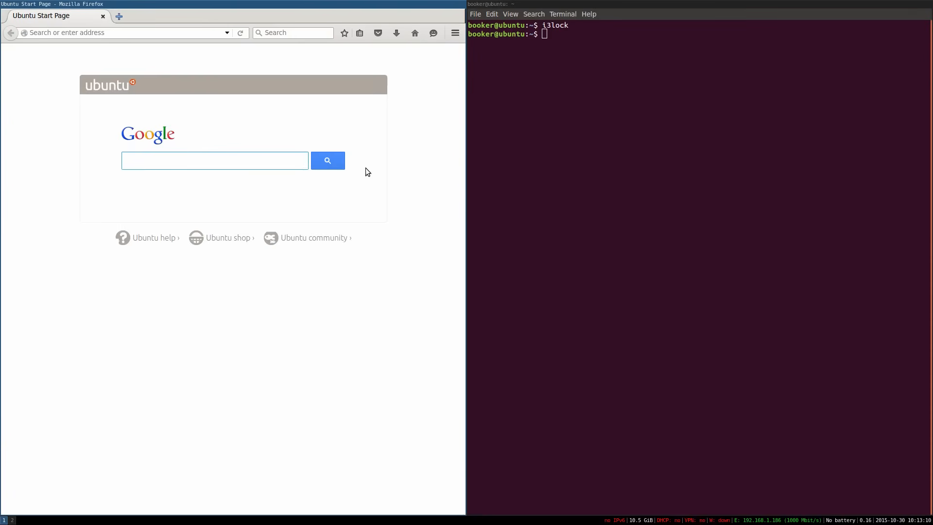
left_click(215, 160)
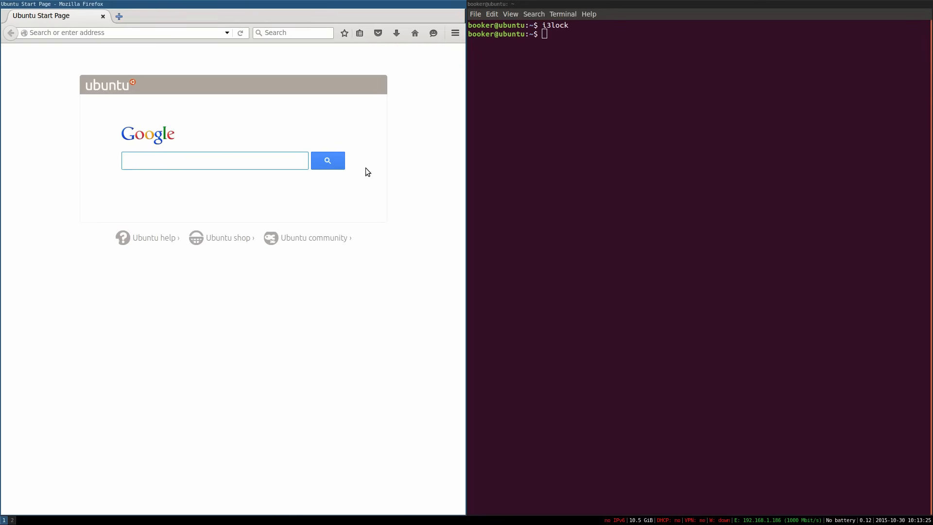
left_click(215, 161)
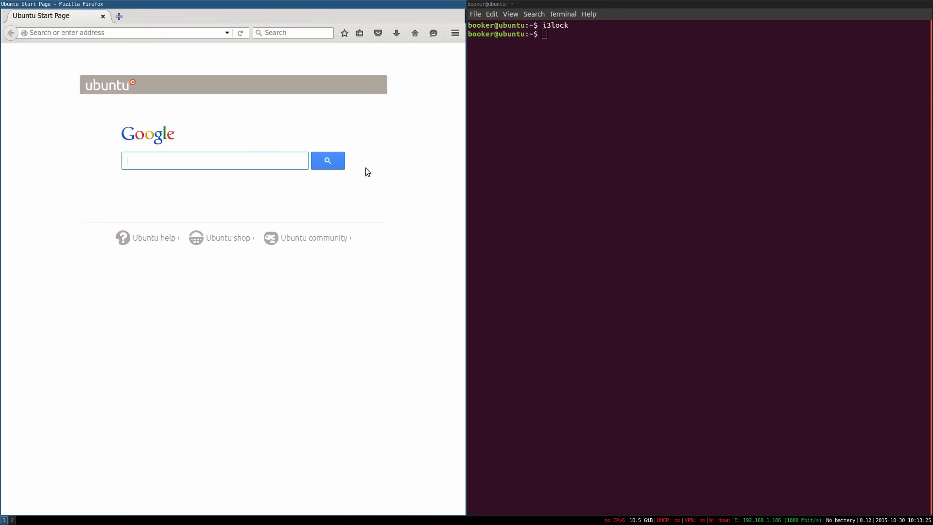